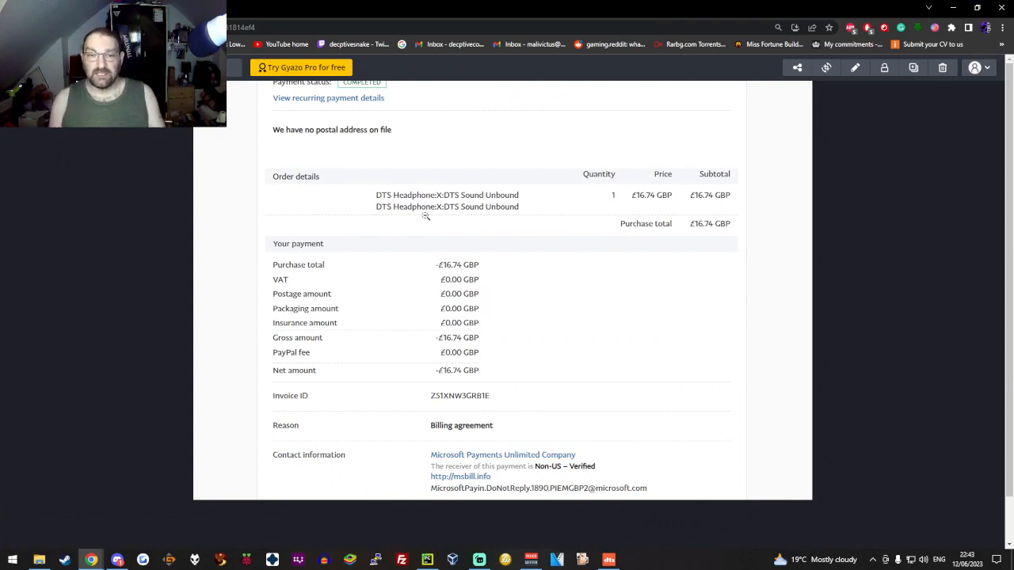
mouse_move(446, 351)
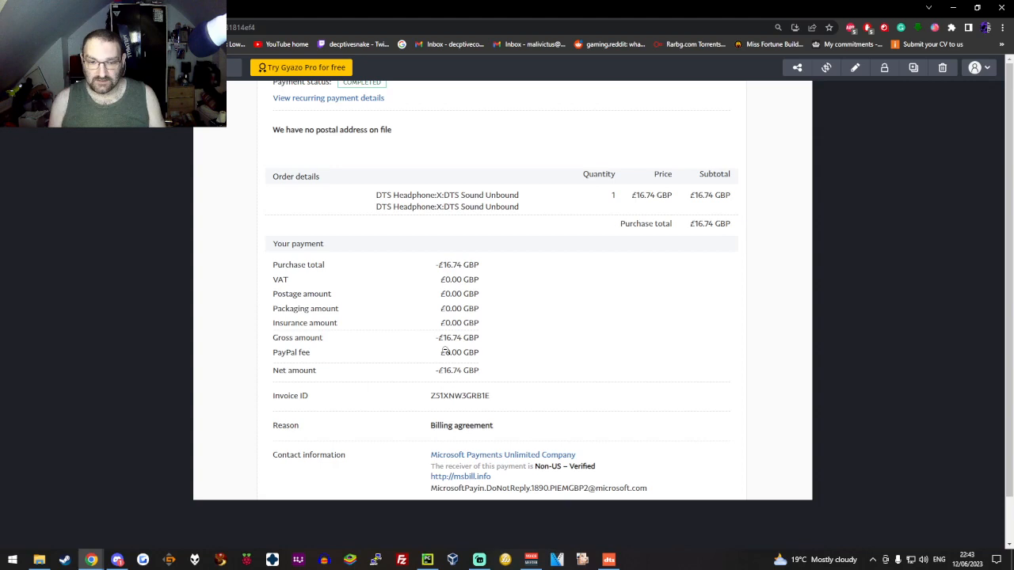
mouse_move(503, 280)
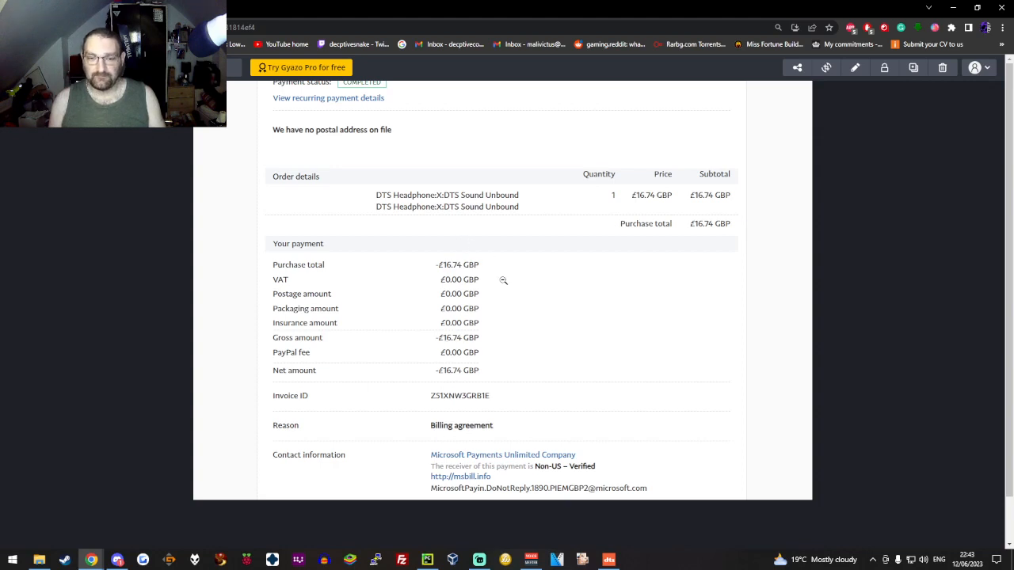
mouse_move(485, 493)
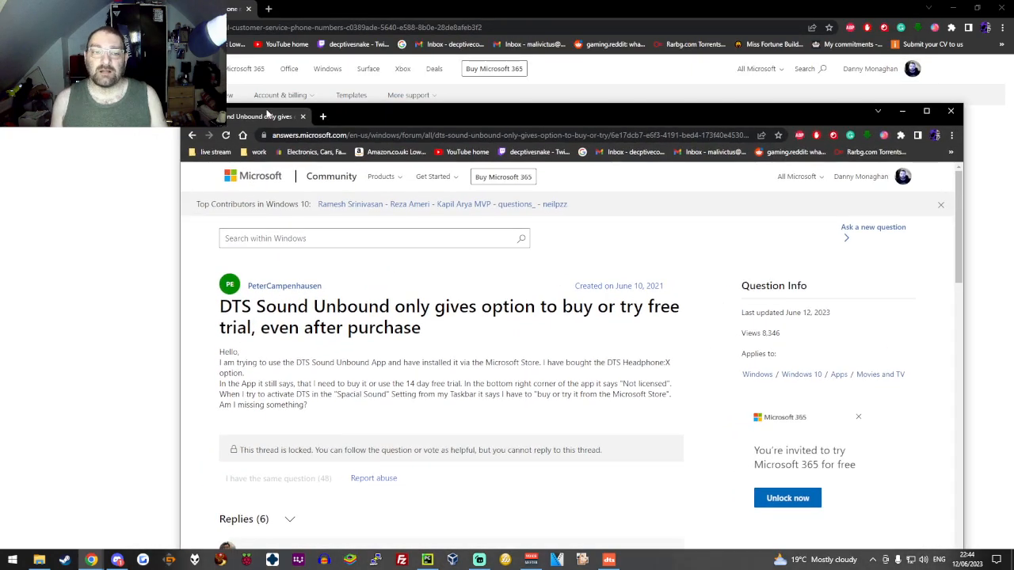
Scroll the DTS Sound Unbound Community thread down to the moderator's reply.
scroll(down, 3)
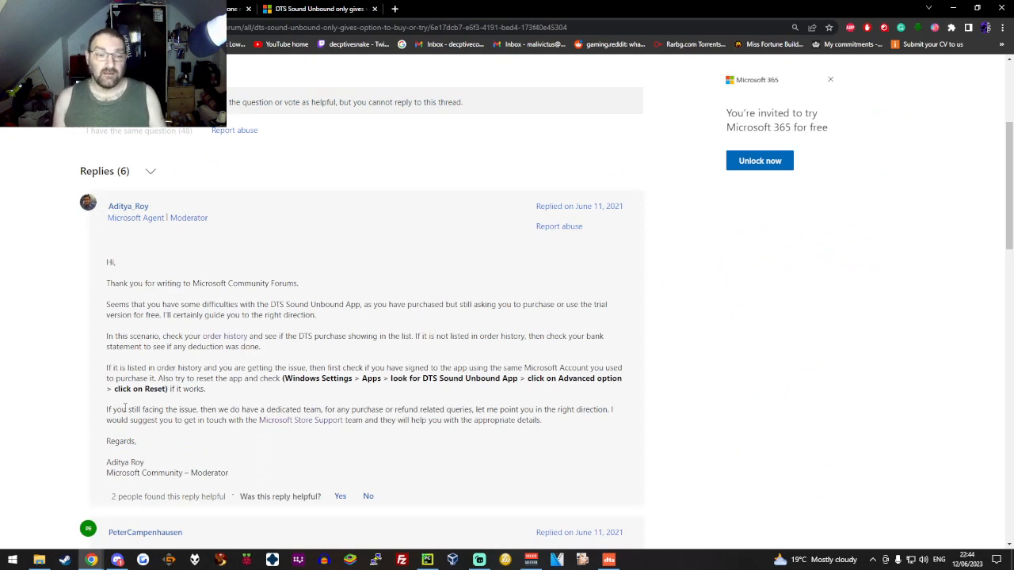
mouse_move(324, 426)
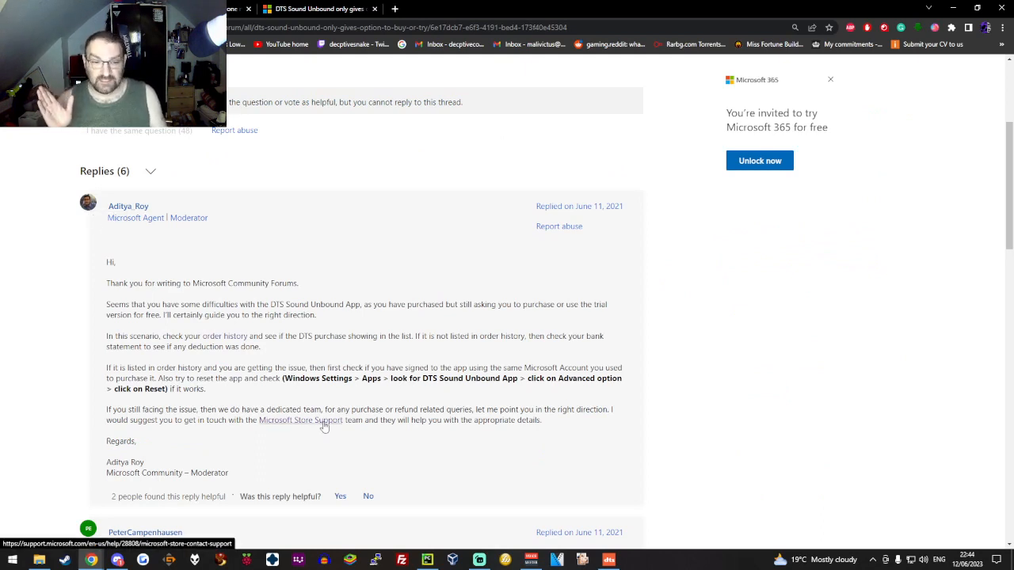
mouse_move(312, 426)
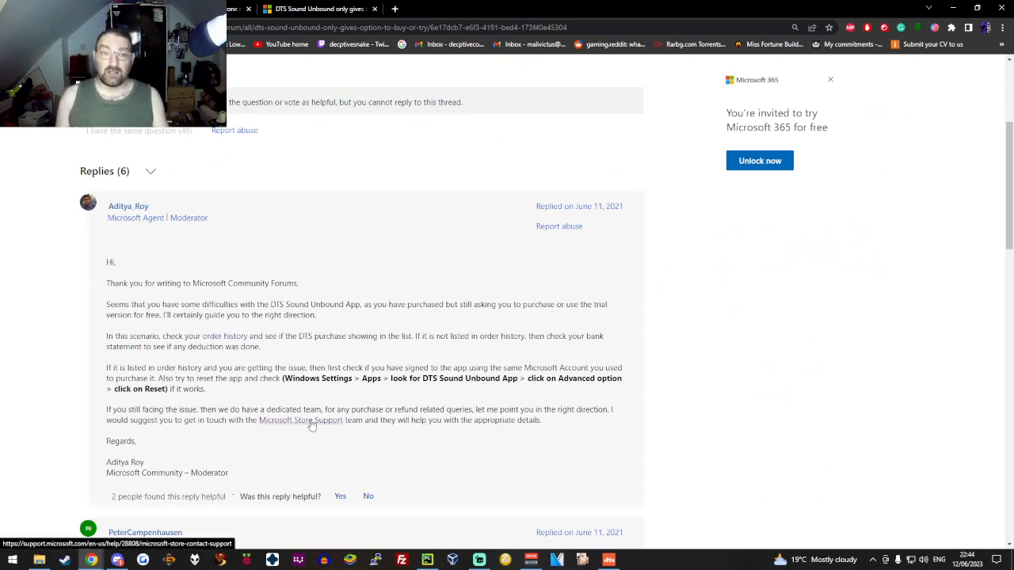
Browse Microsoft Store Support phone numbers, expanding Europe and scrolling the country list.
click(300, 420)
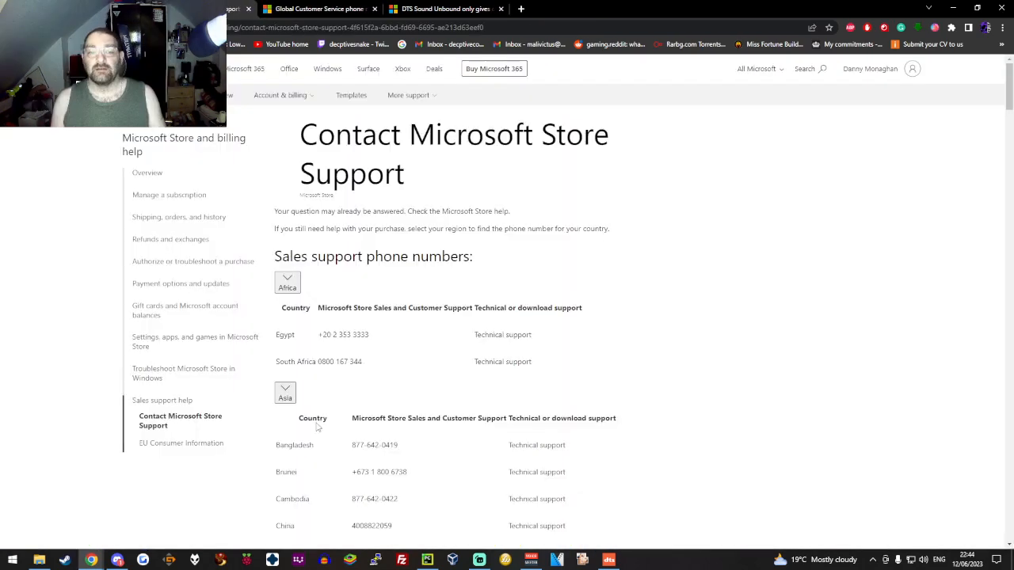
click(287, 282)
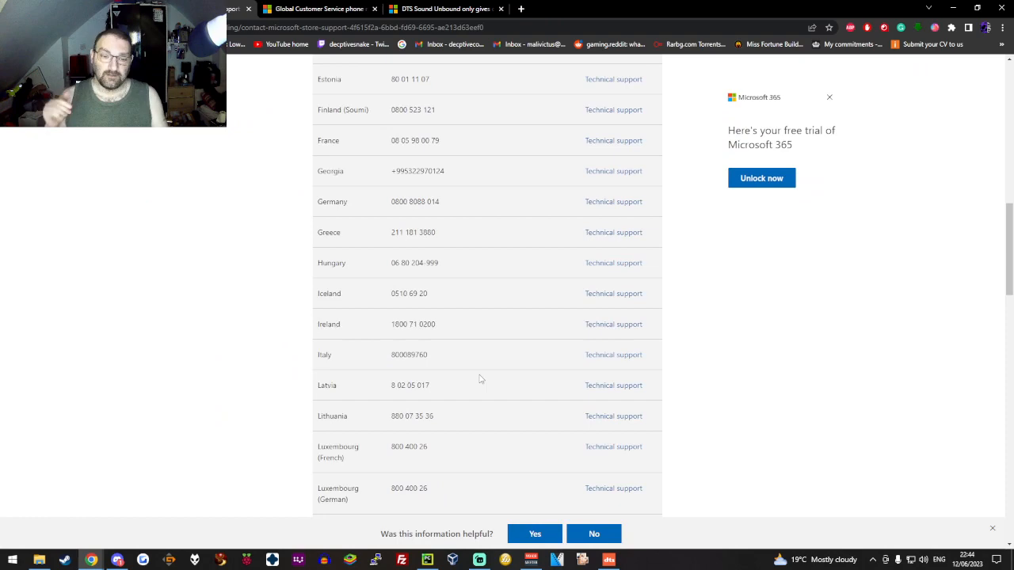
scroll(down, 3)
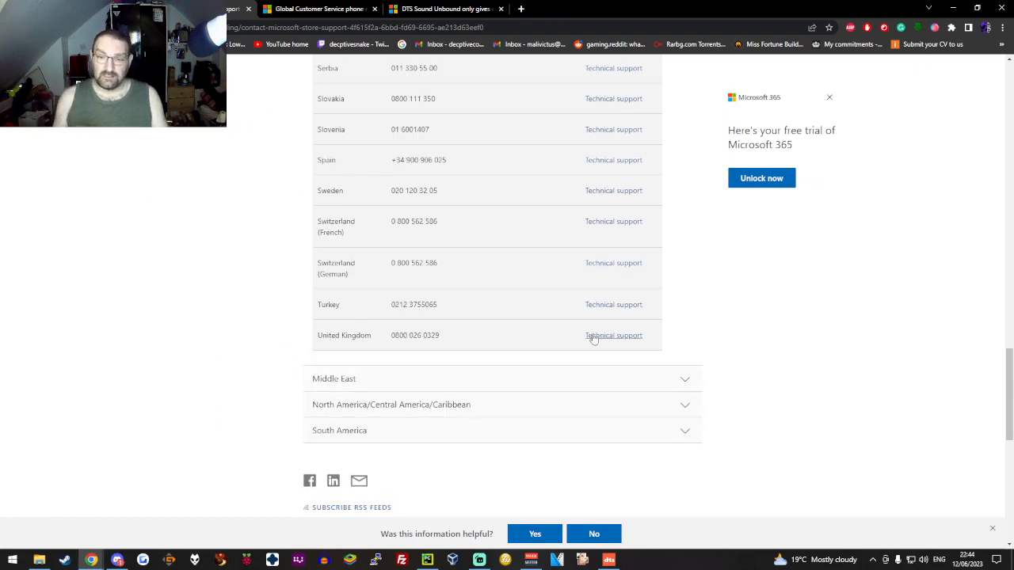
scroll(up, 3)
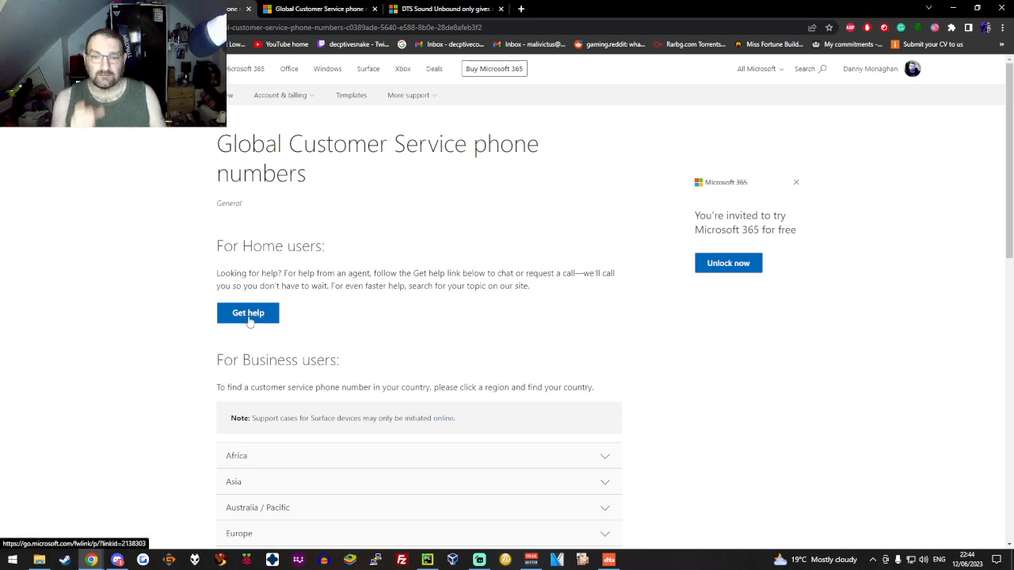
Search Microsoft Support help as a home user for 'DTS' articles.
click(248, 313)
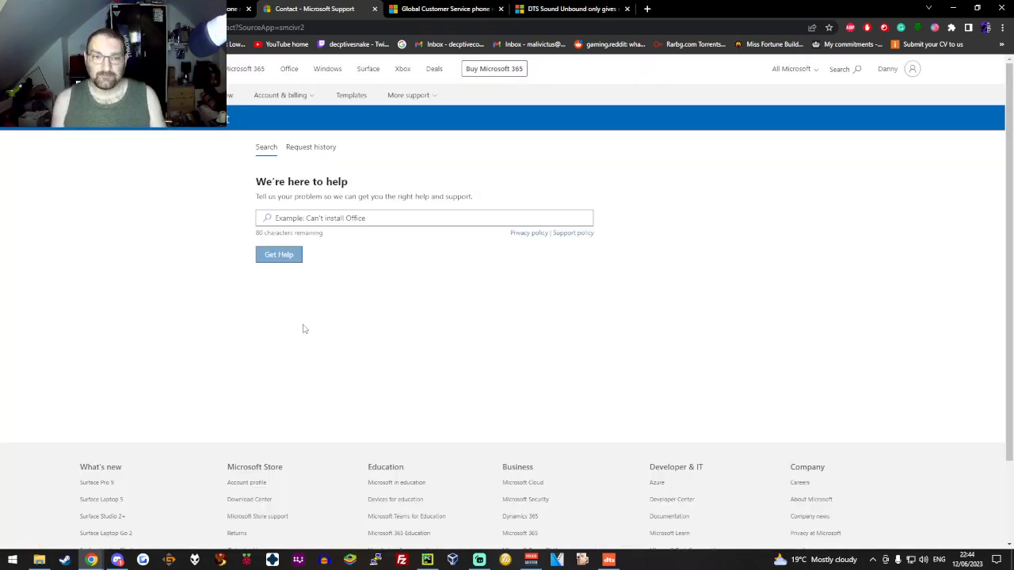
click(424, 218)
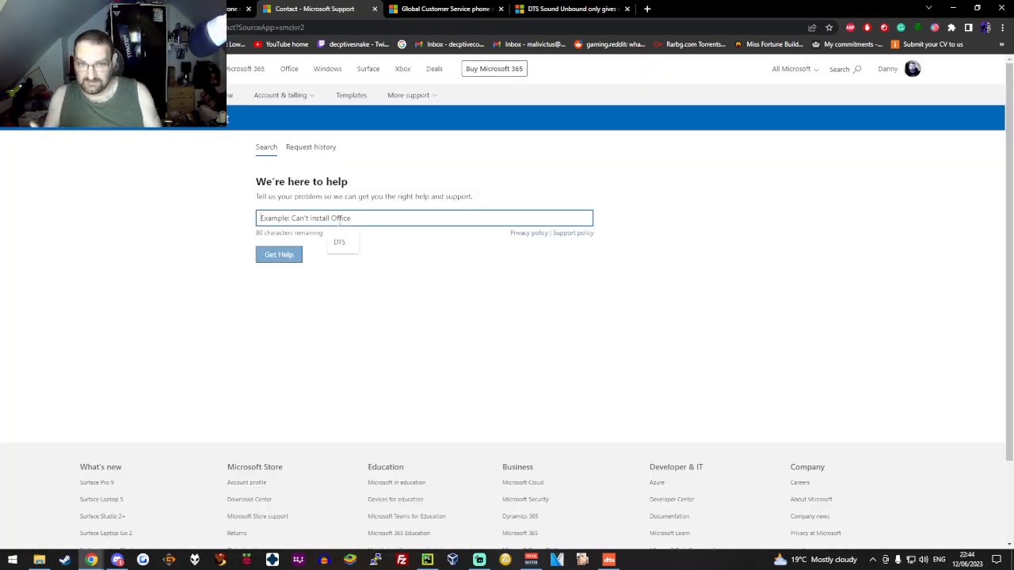
click(278, 254)
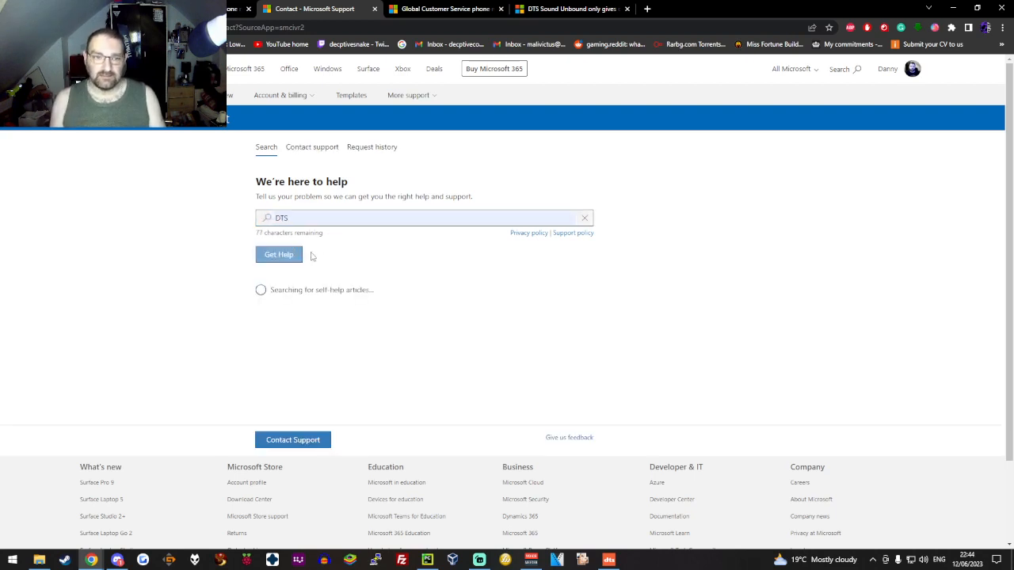
click(278, 254)
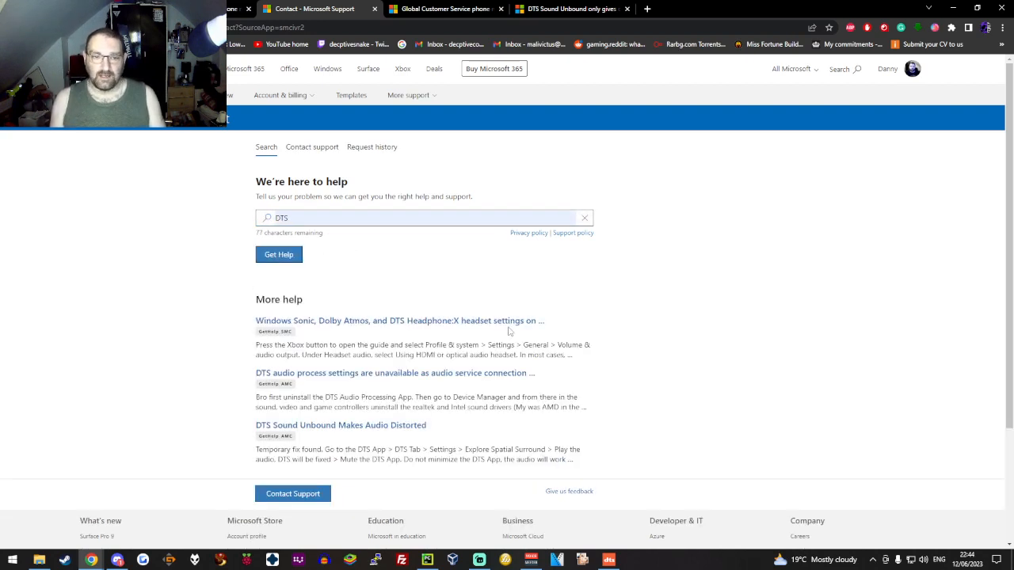
mouse_move(458, 430)
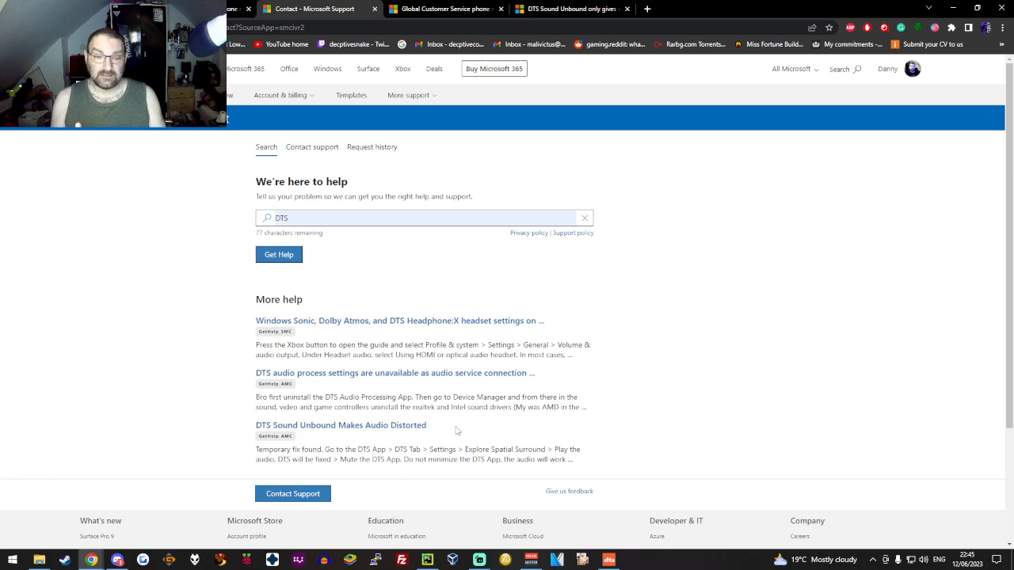
mouse_move(403, 330)
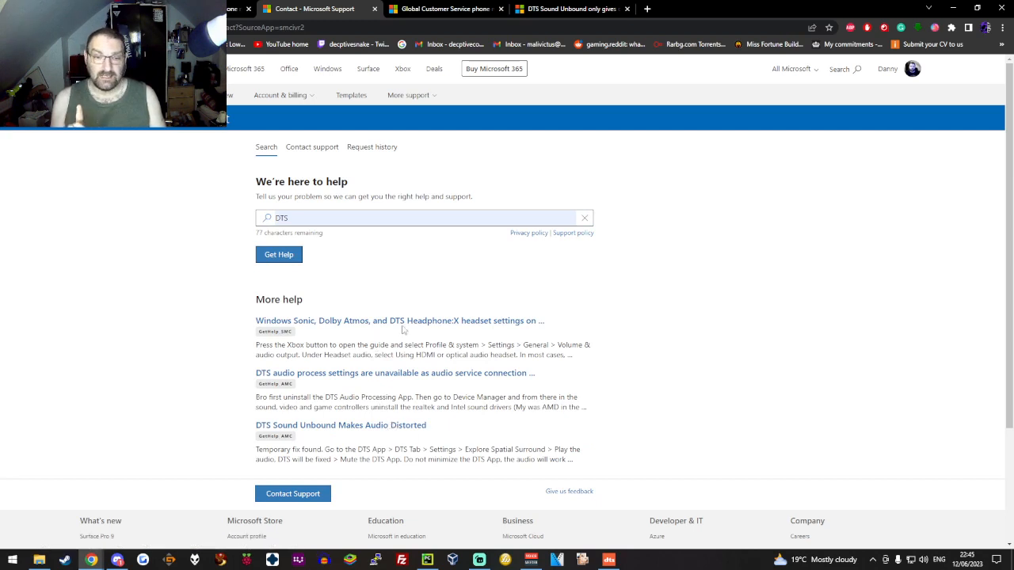
mouse_move(399, 321)
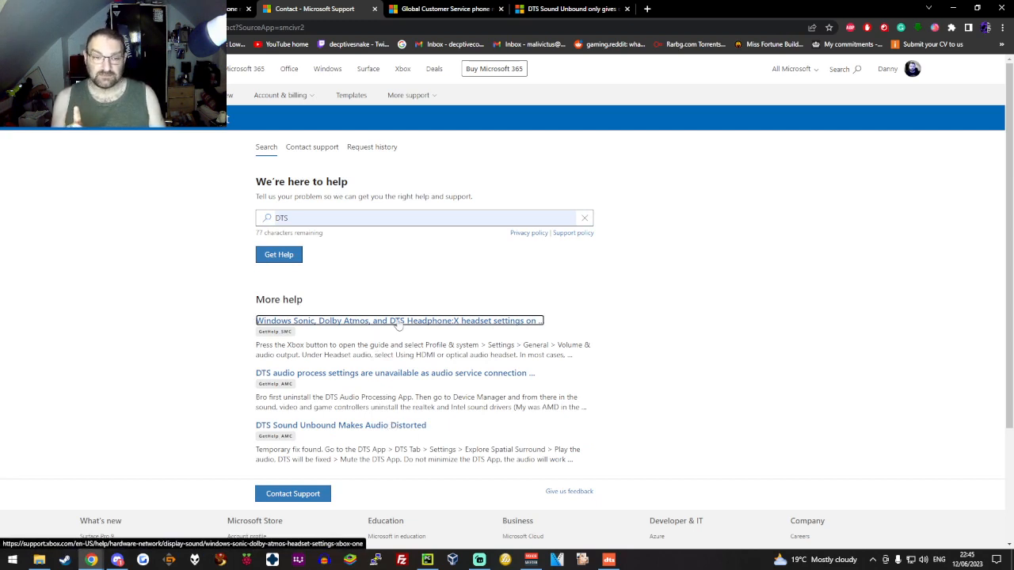
Follow the headset settings article to DTS Sound Unbound and open it from the Store.
click(399, 321)
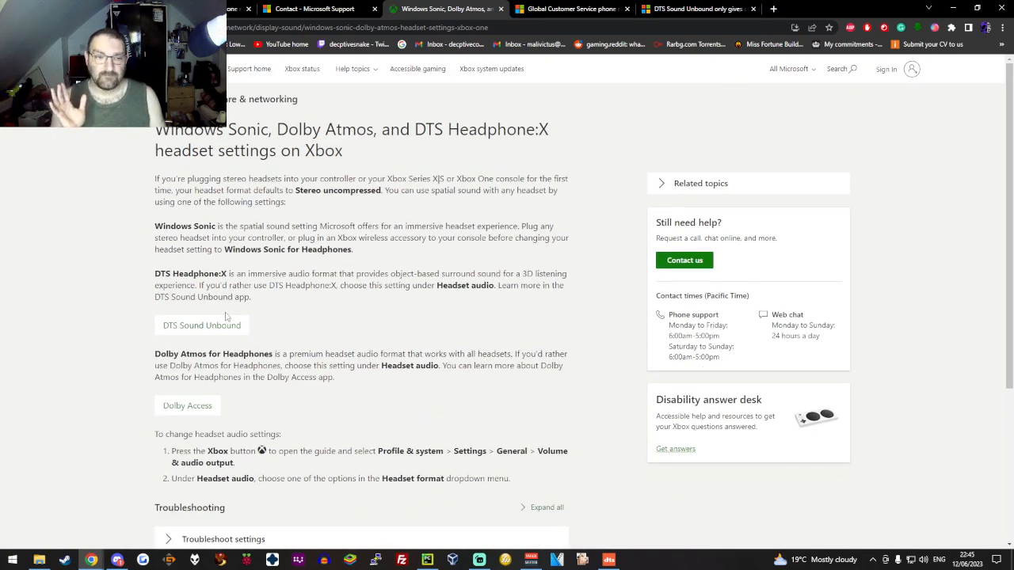
mouse_move(228, 332)
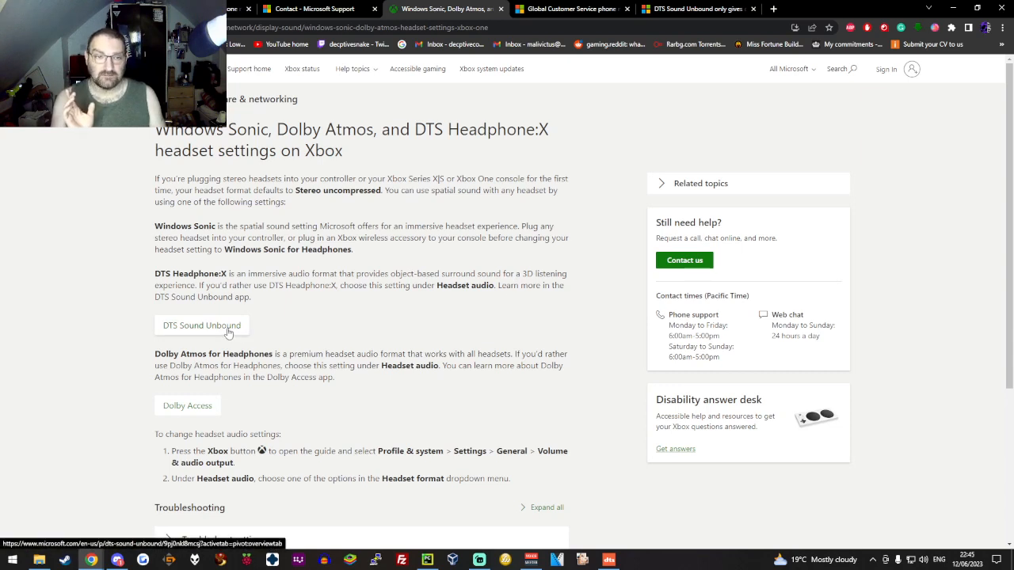
click(201, 325)
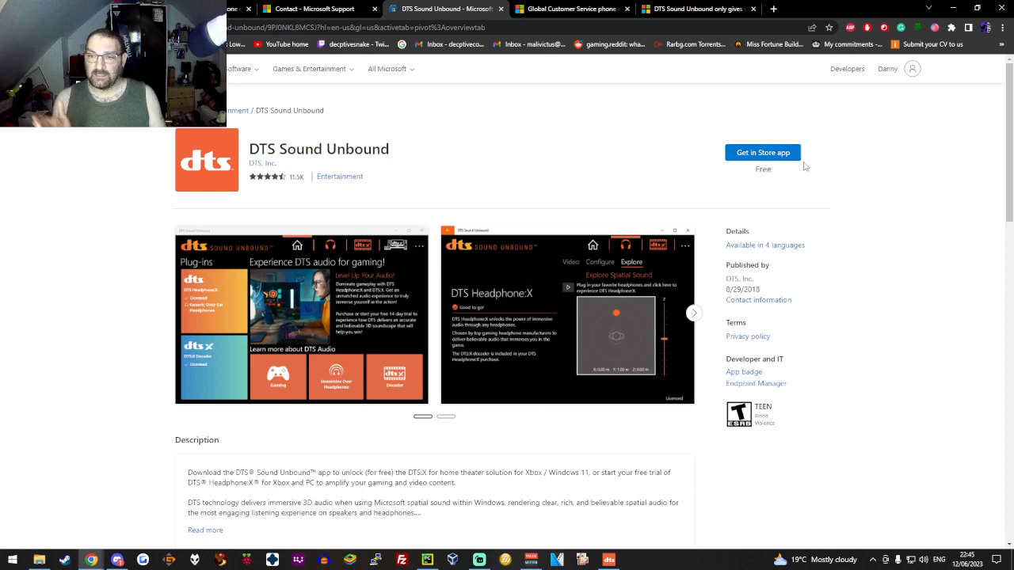
mouse_move(745, 160)
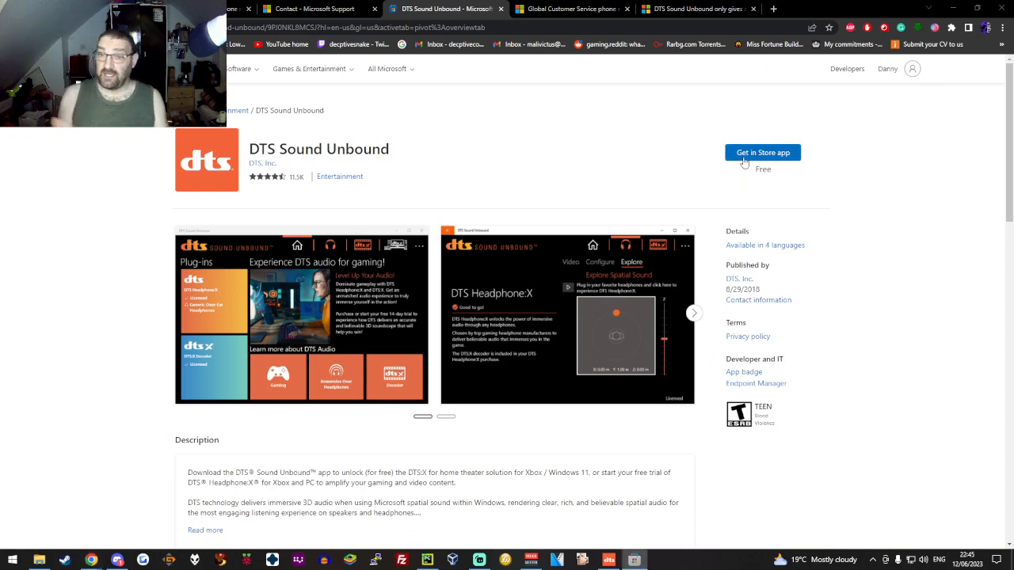
click(762, 152)
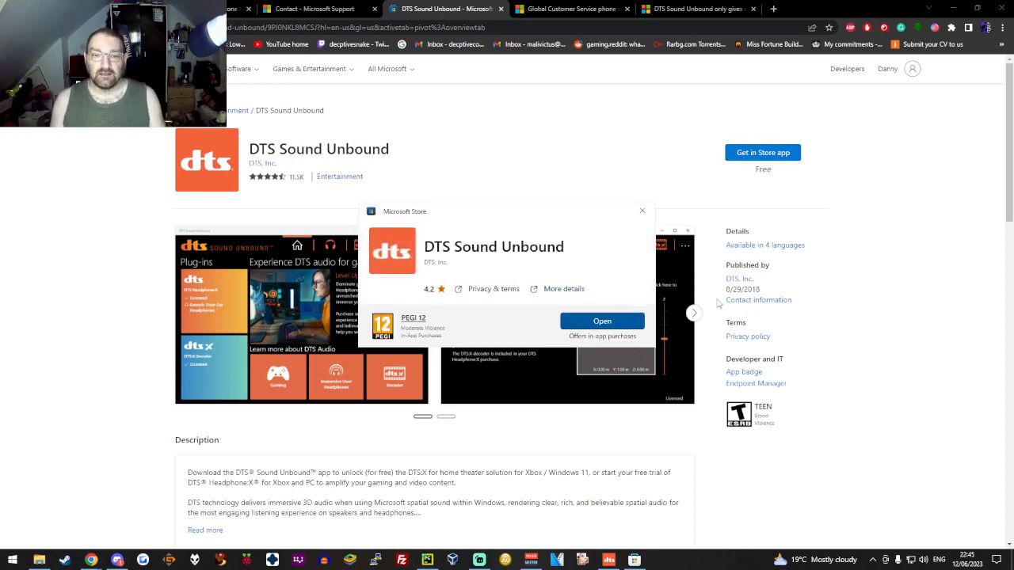
click(602, 321)
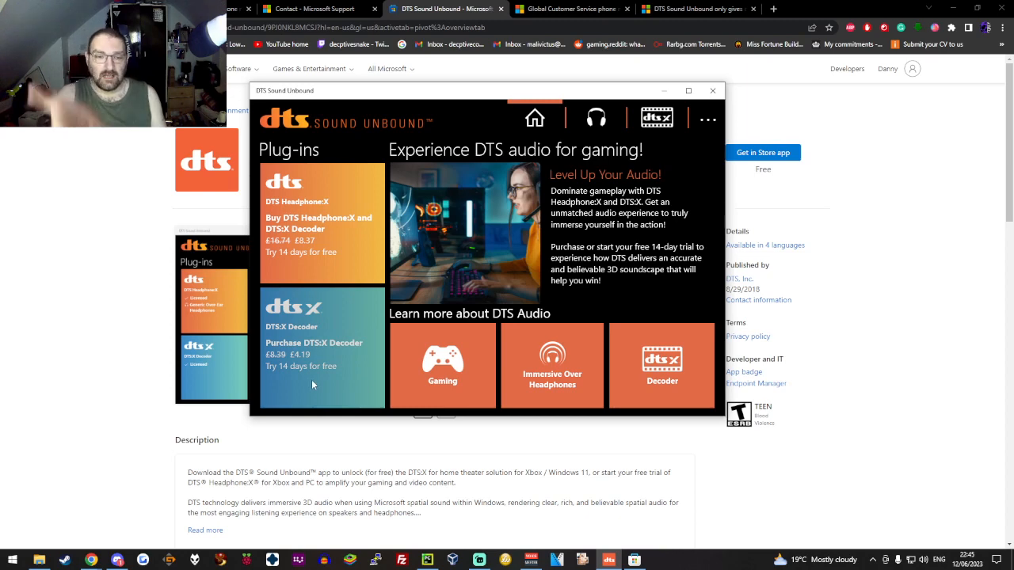
mouse_move(356, 395)
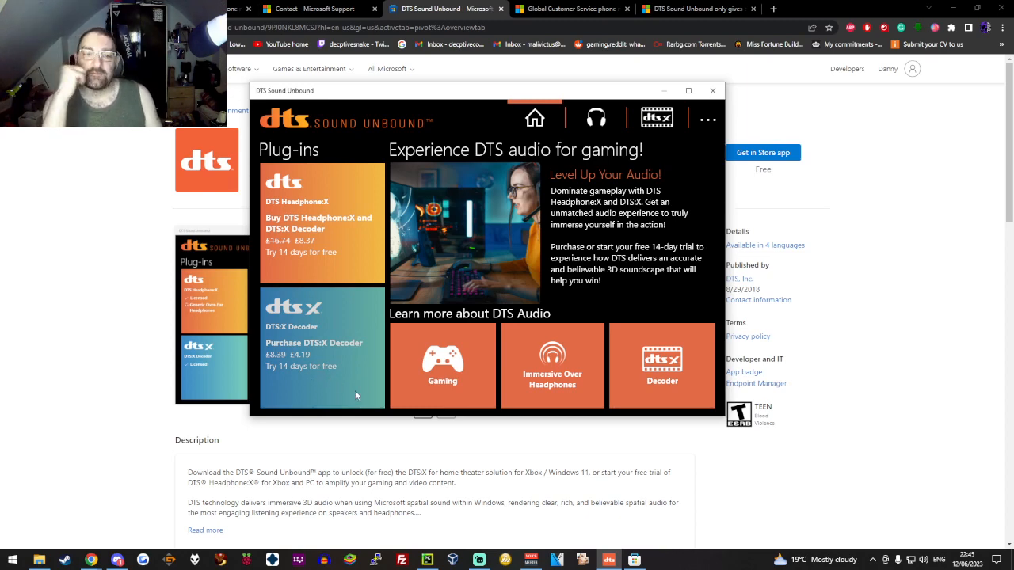
mouse_move(670, 146)
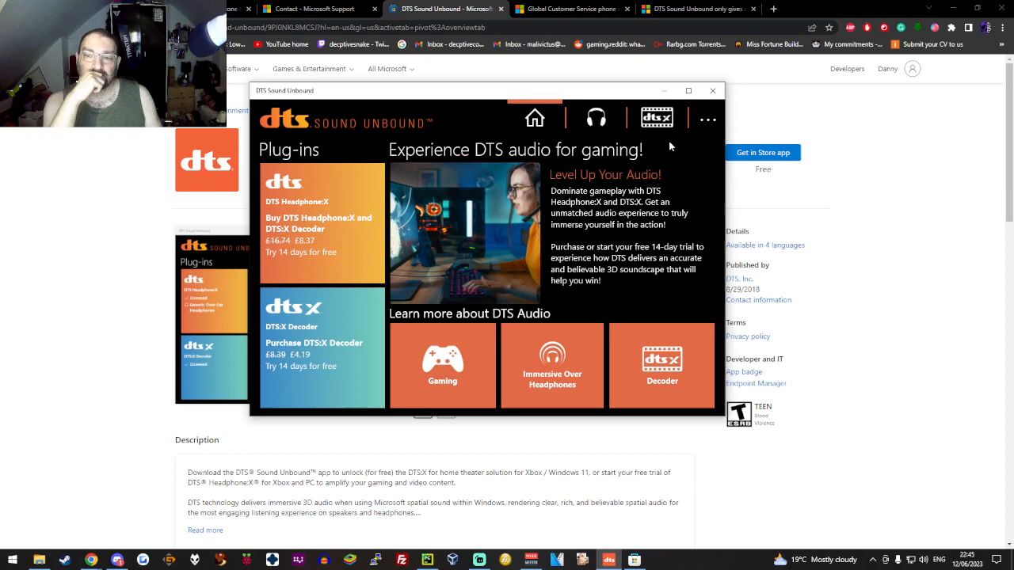
mouse_move(704, 184)
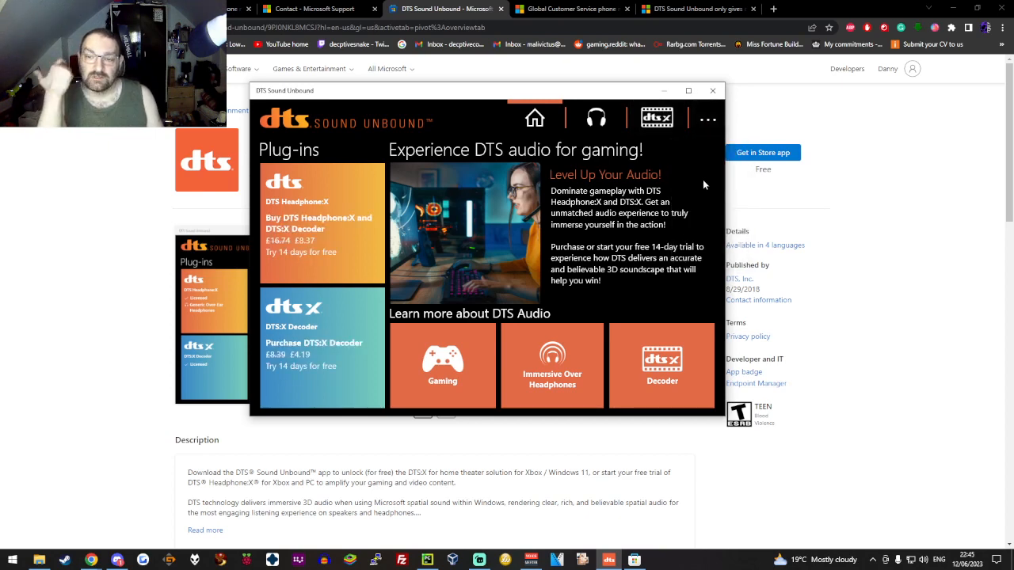
mouse_move(707, 119)
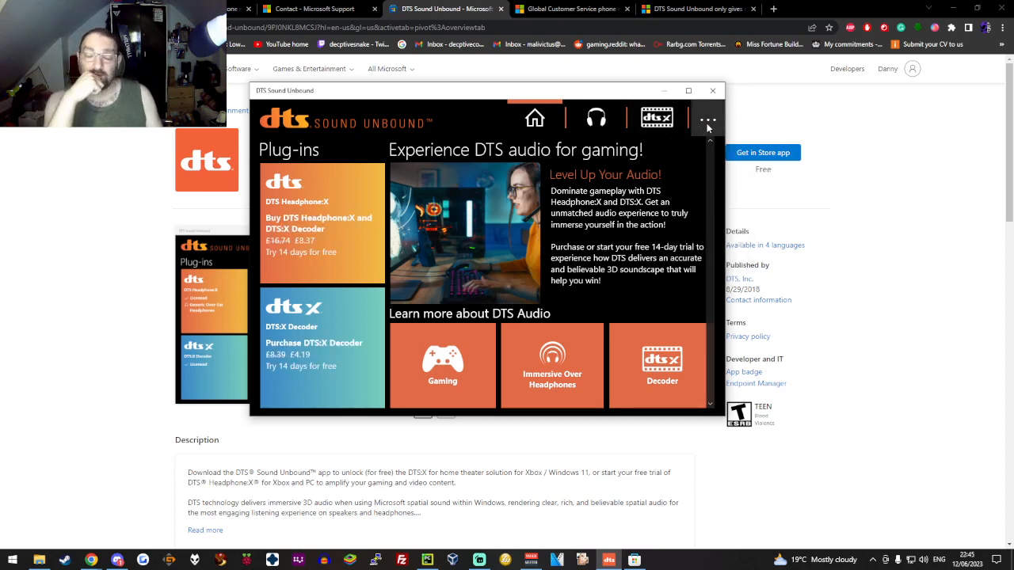
Try Redeem code in DTS Sound Unbound, dismiss the popup, and close the phone numbers tab.
click(706, 119)
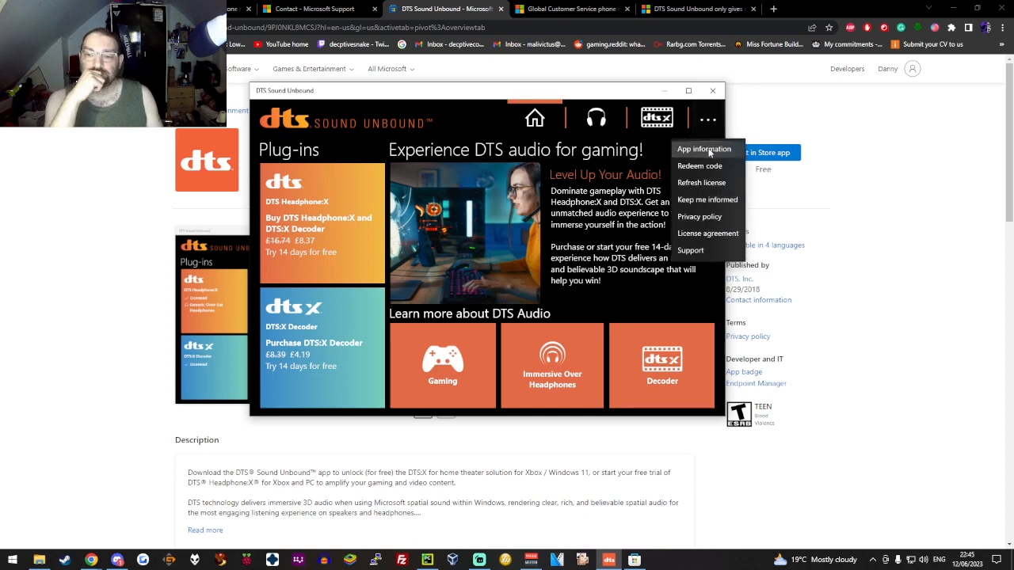
mouse_move(699, 166)
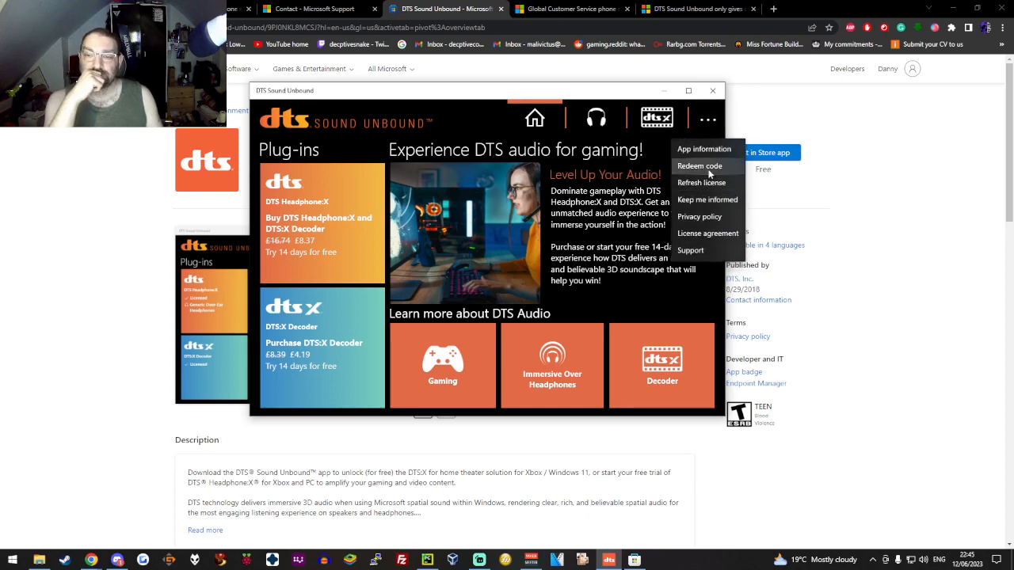
click(678, 306)
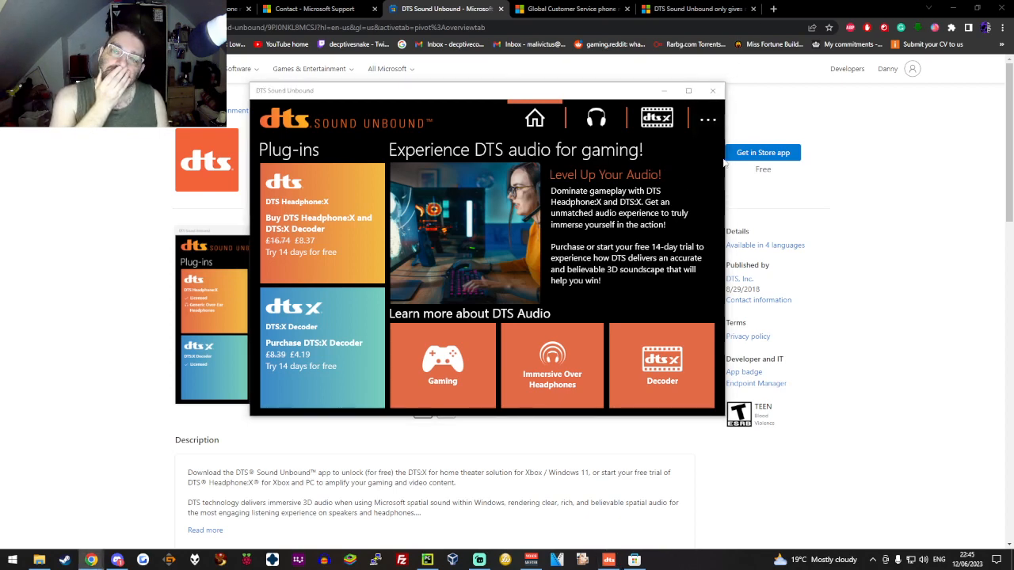
mouse_move(712, 90)
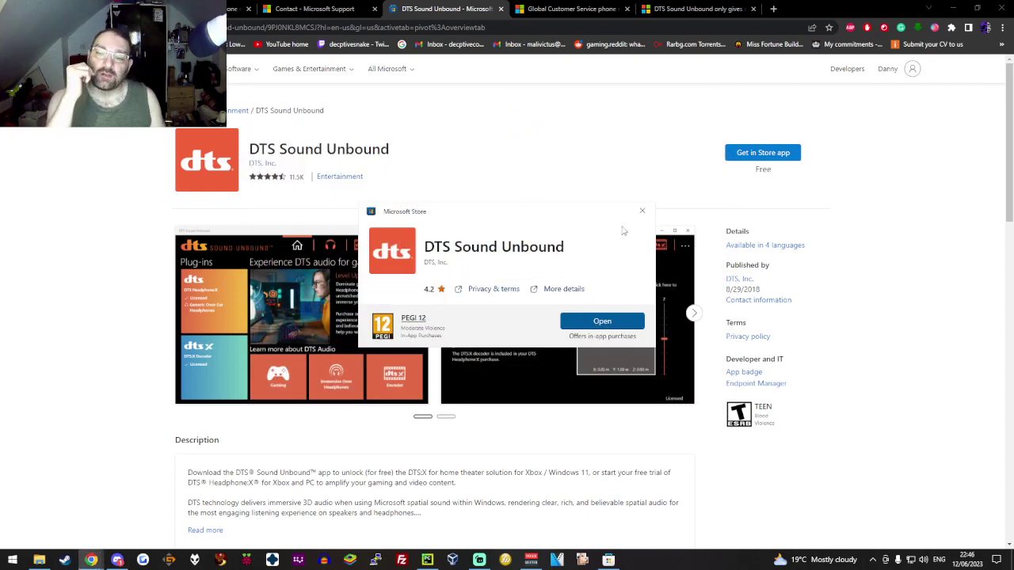
click(570, 8)
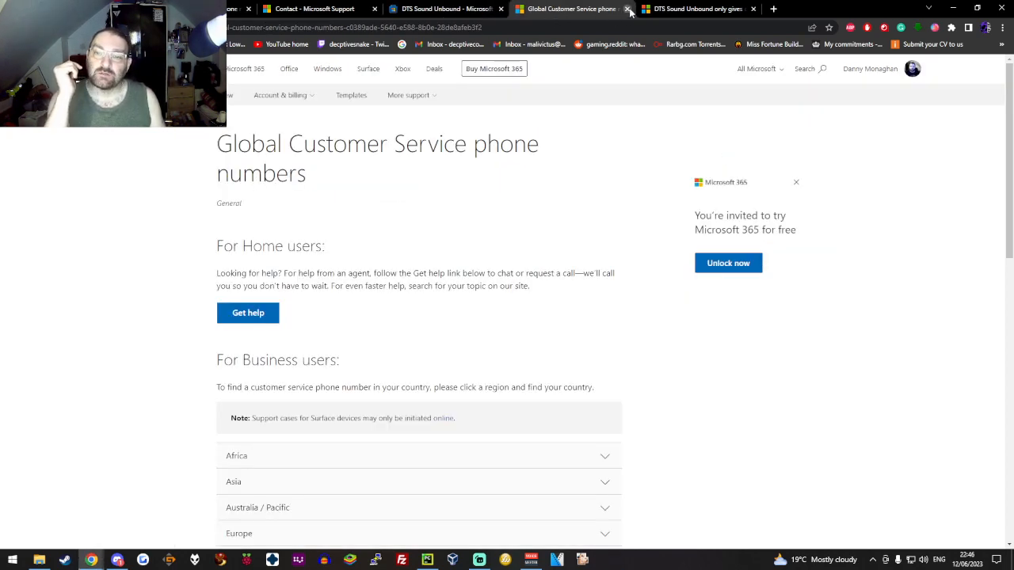
click(629, 9)
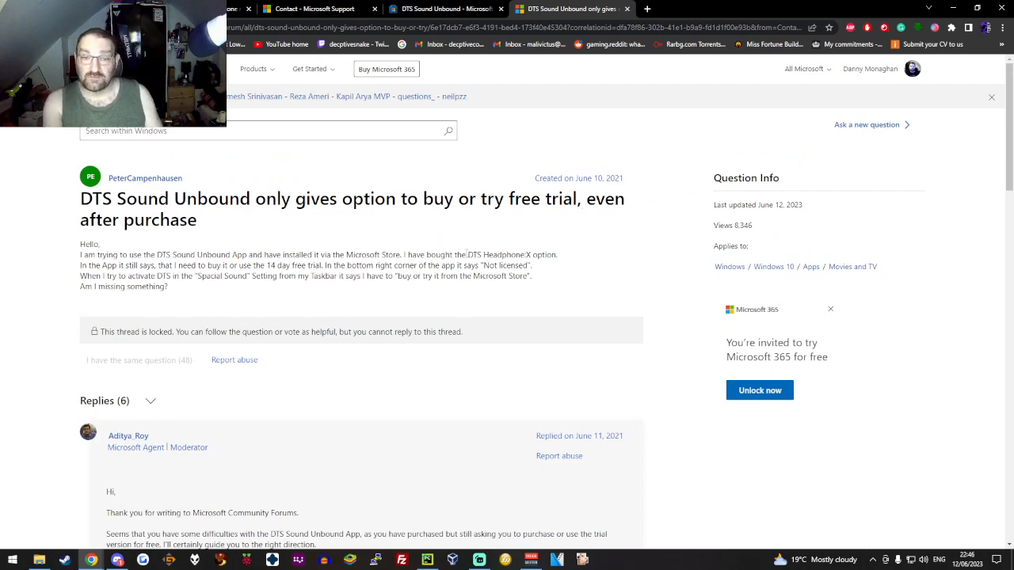
Scroll the thread, switch to Contact - Microsoft Support, then minimize Chrome to the desktop.
scroll(down, 3)
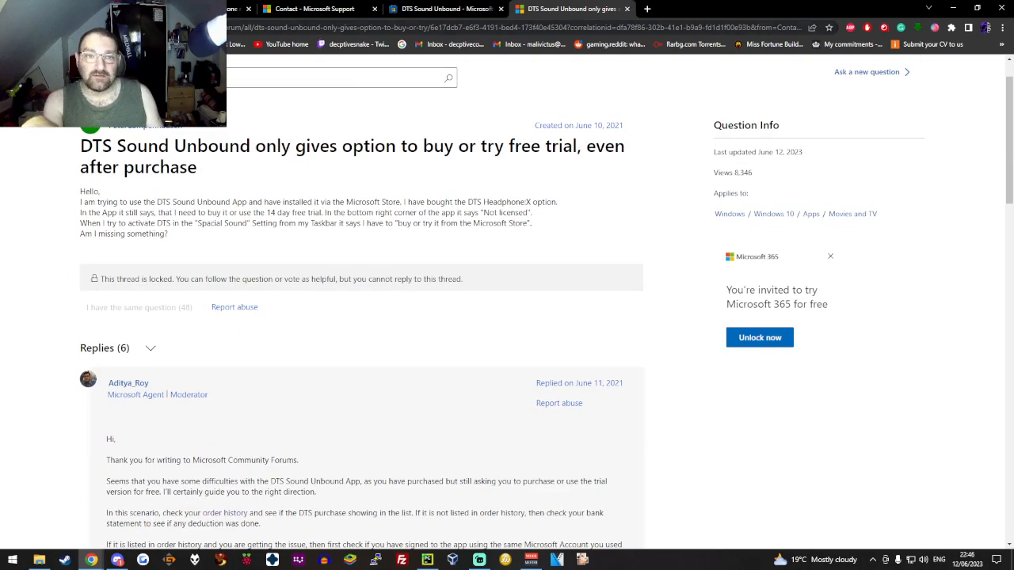
click(309, 9)
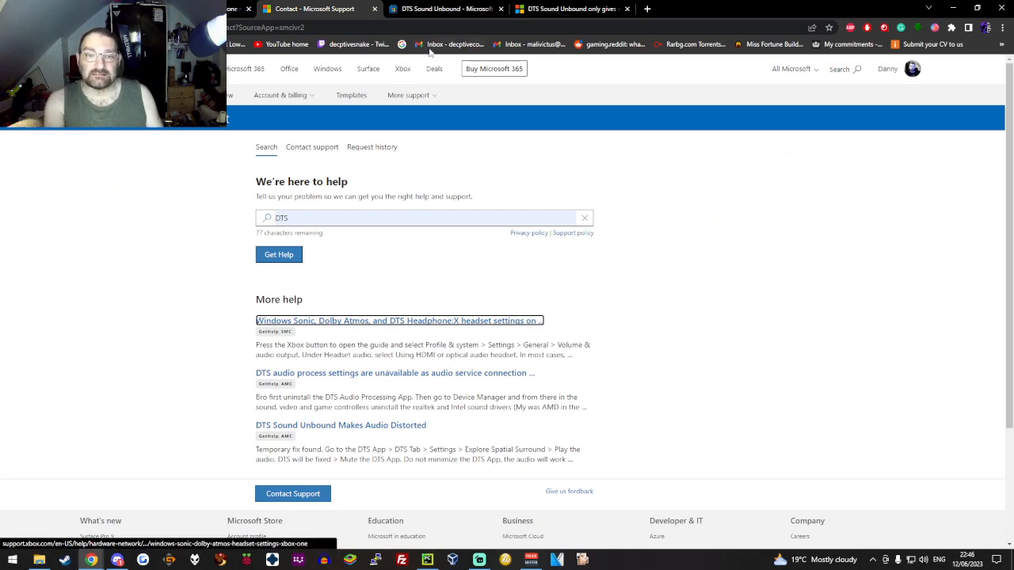
click(446, 9)
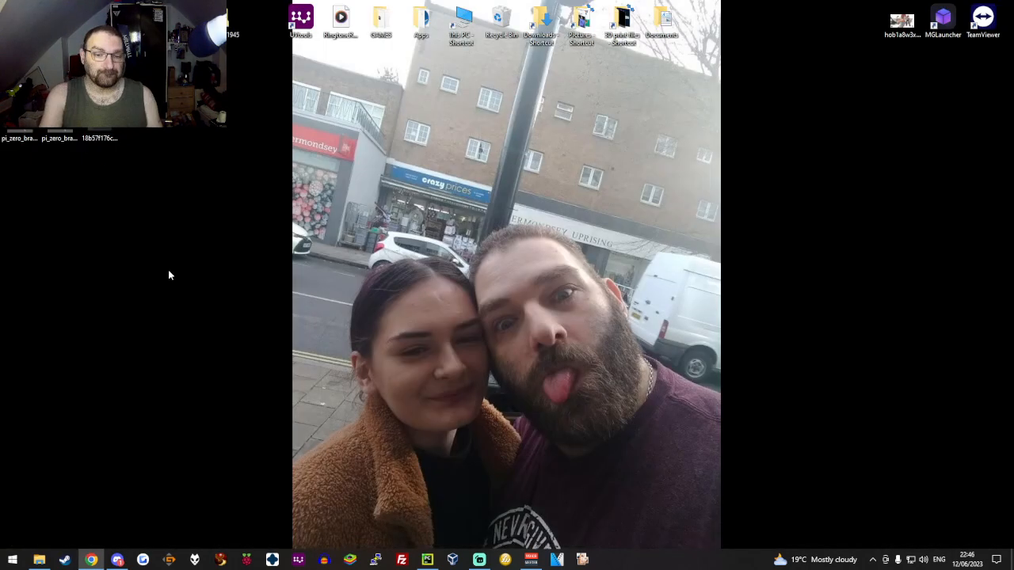
Search Microsoft Store for 'python', glancing at PyCharm's packages along the way.
click(12, 559)
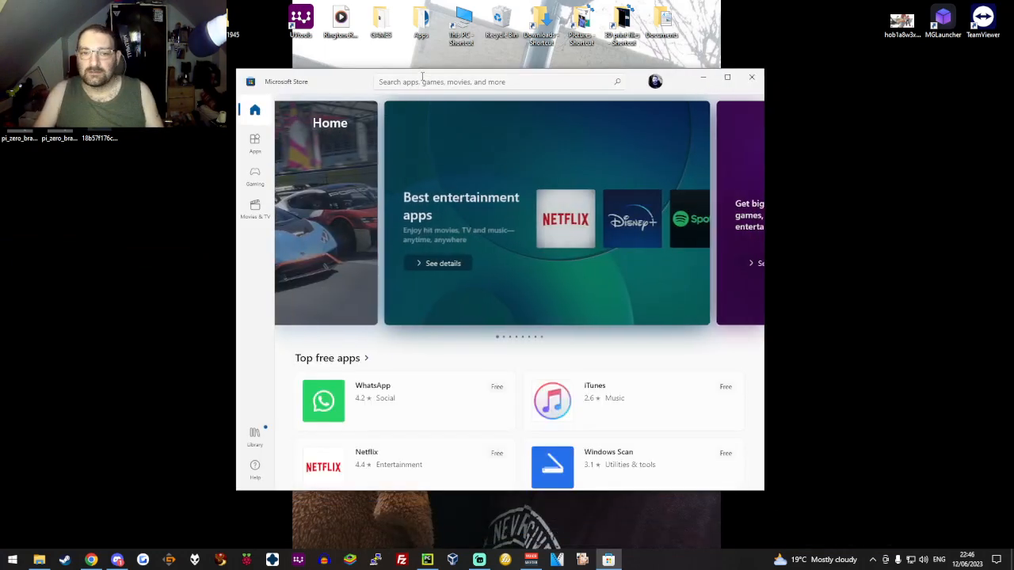
click(498, 82)
text(python)
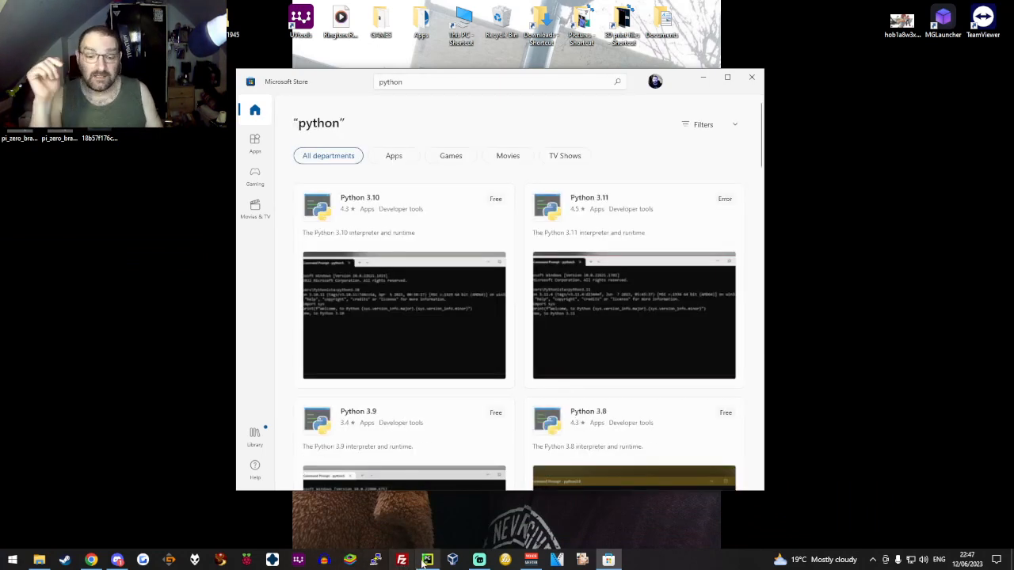
click(428, 560)
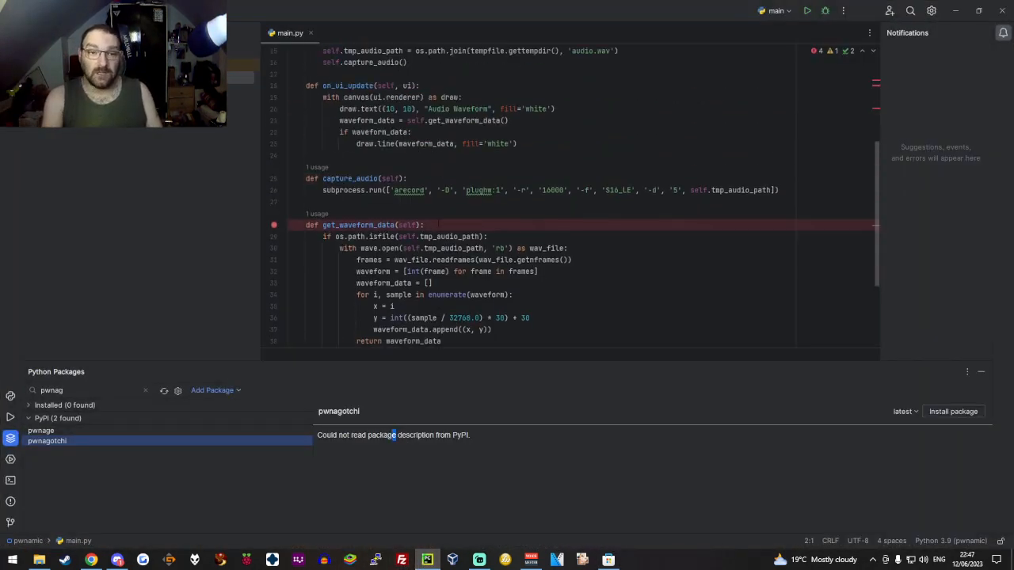
scroll(down, 3)
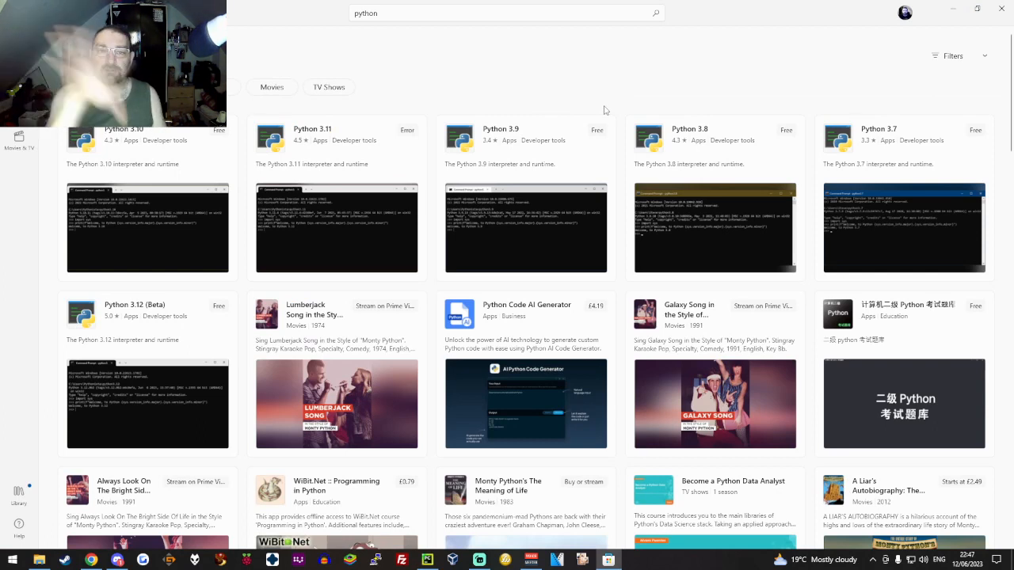
mouse_move(387, 107)
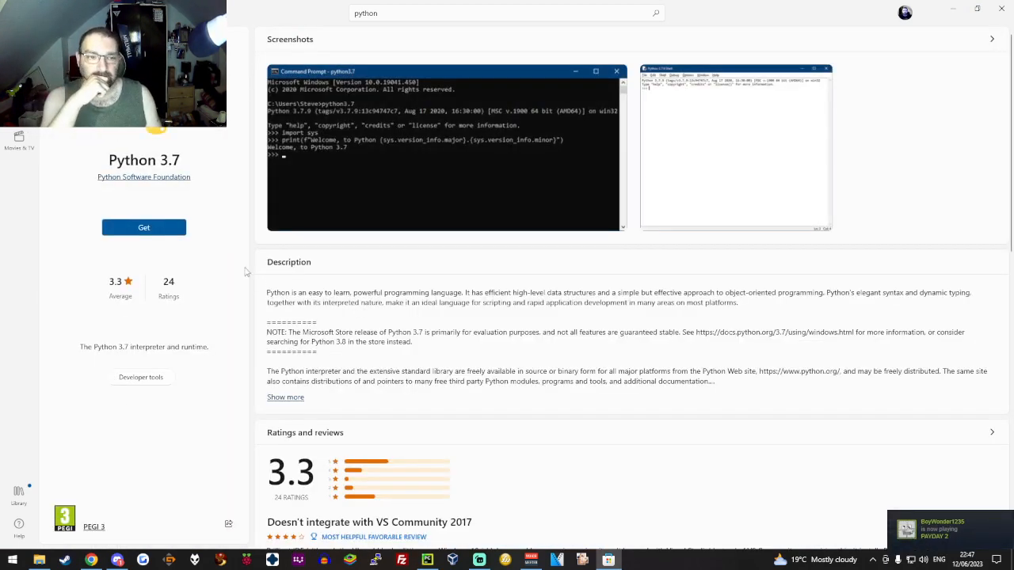
Try installing Python 3.7, view the unexpected-error details, and close them.
click(143, 227)
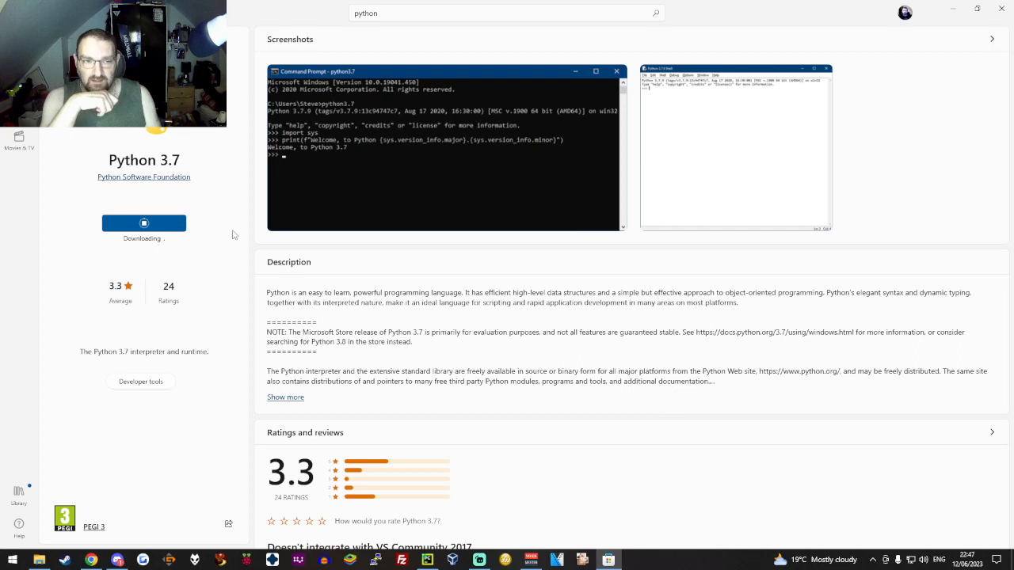
mouse_move(154, 252)
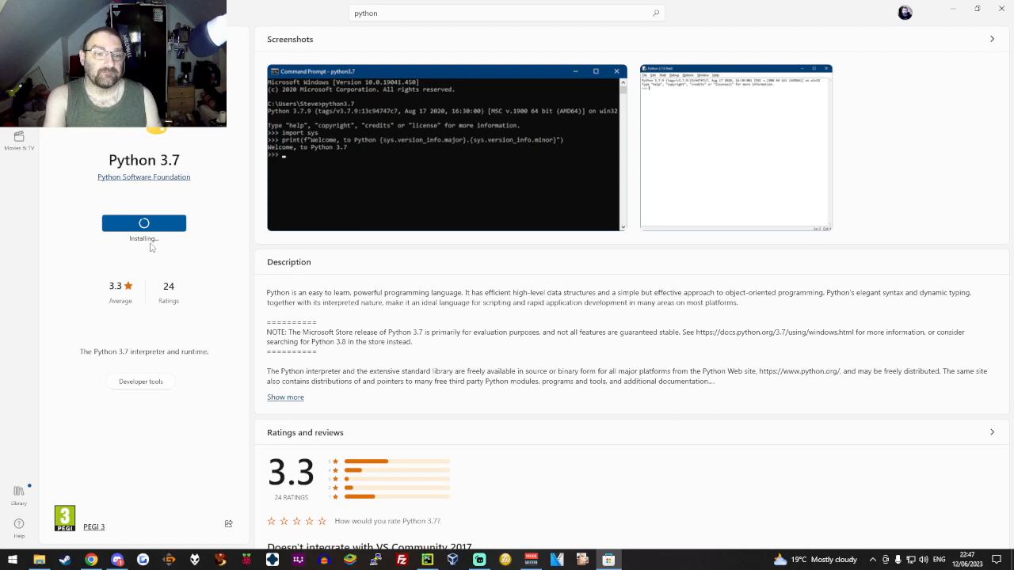
mouse_move(165, 252)
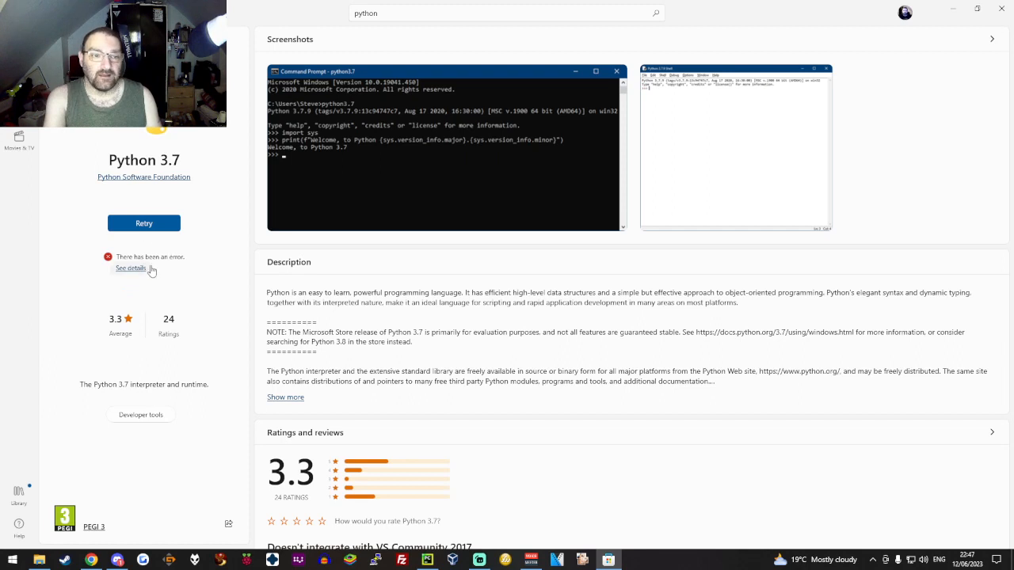
mouse_move(150, 278)
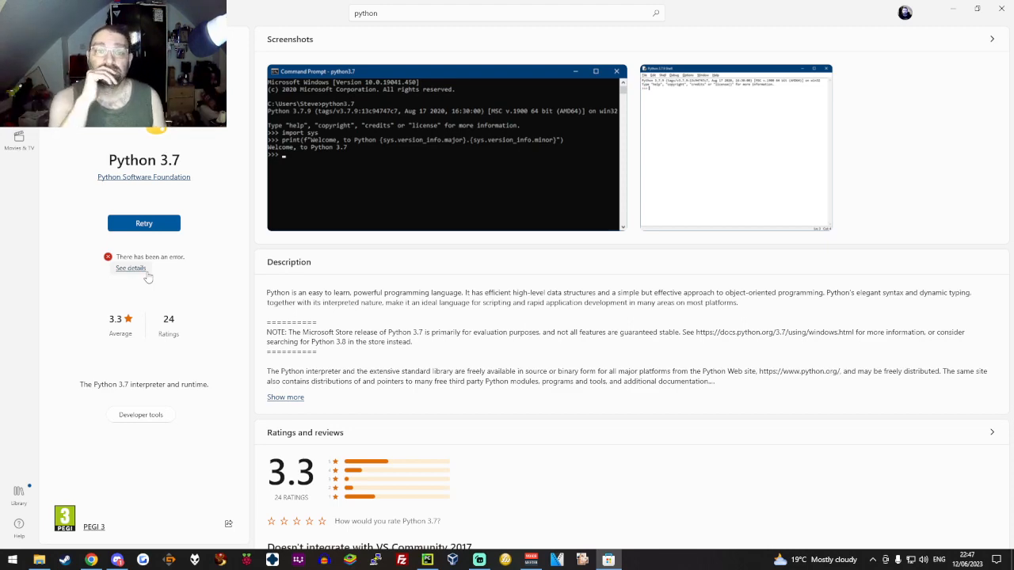
click(130, 268)
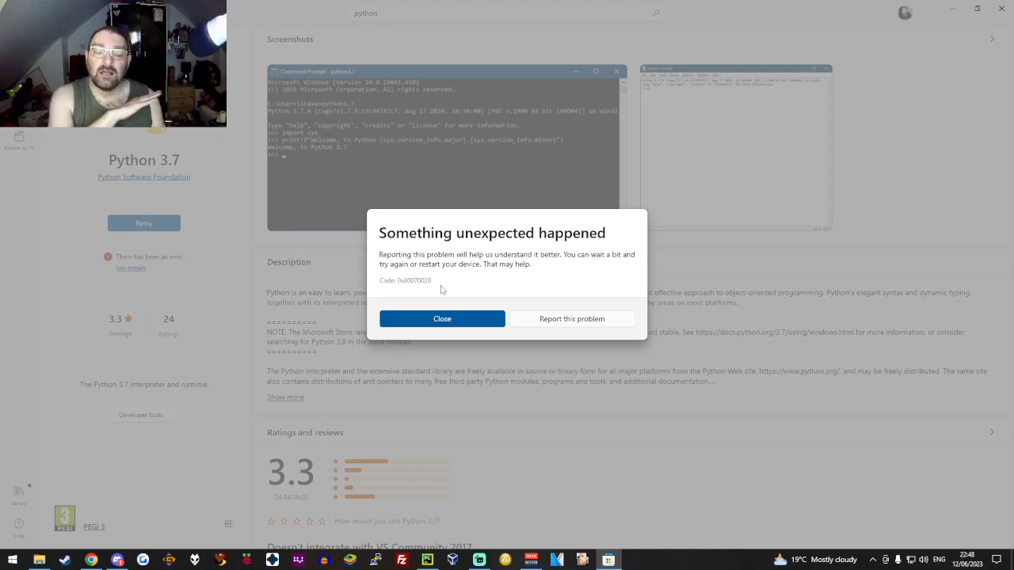
mouse_move(448, 308)
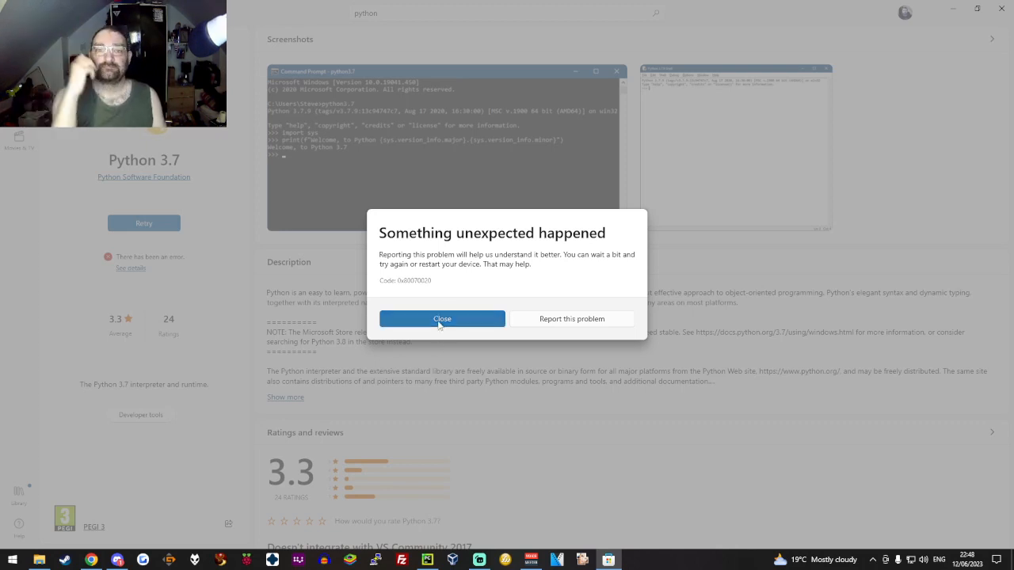
click(443, 318)
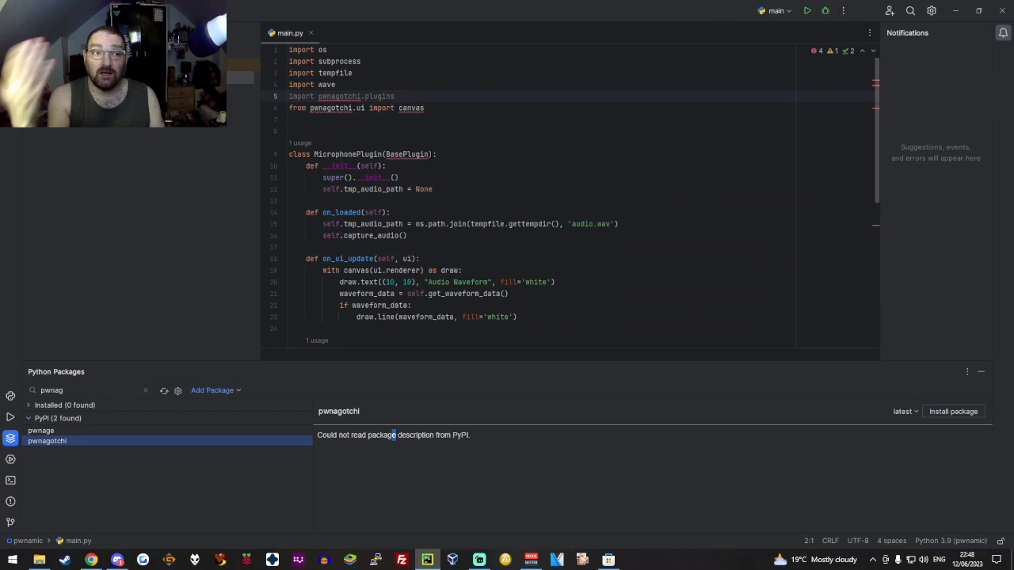
Scroll through main.py in PyCharm with the pwnagotchi package search shown.
scroll(down, 3)
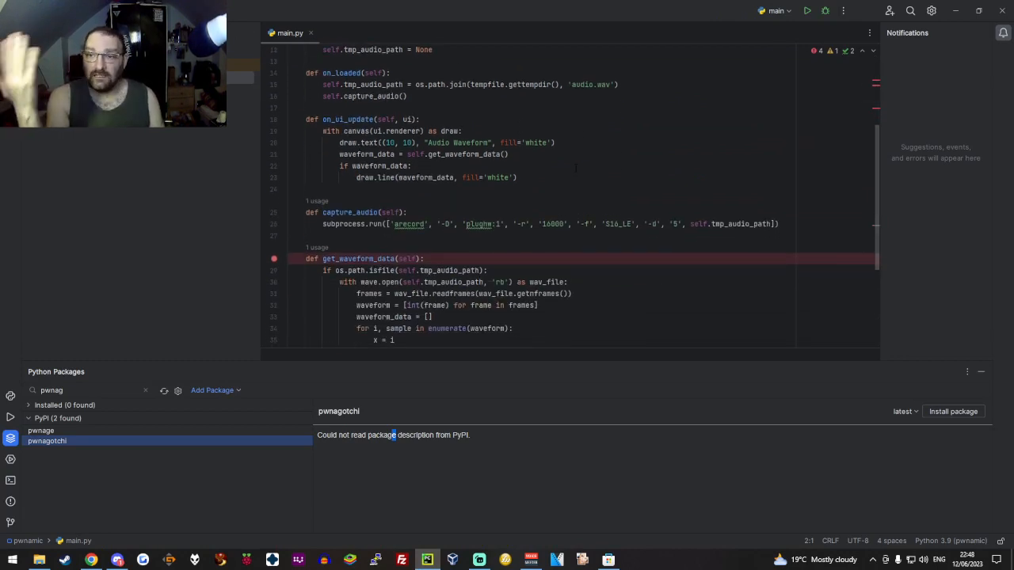
scroll(up, 3)
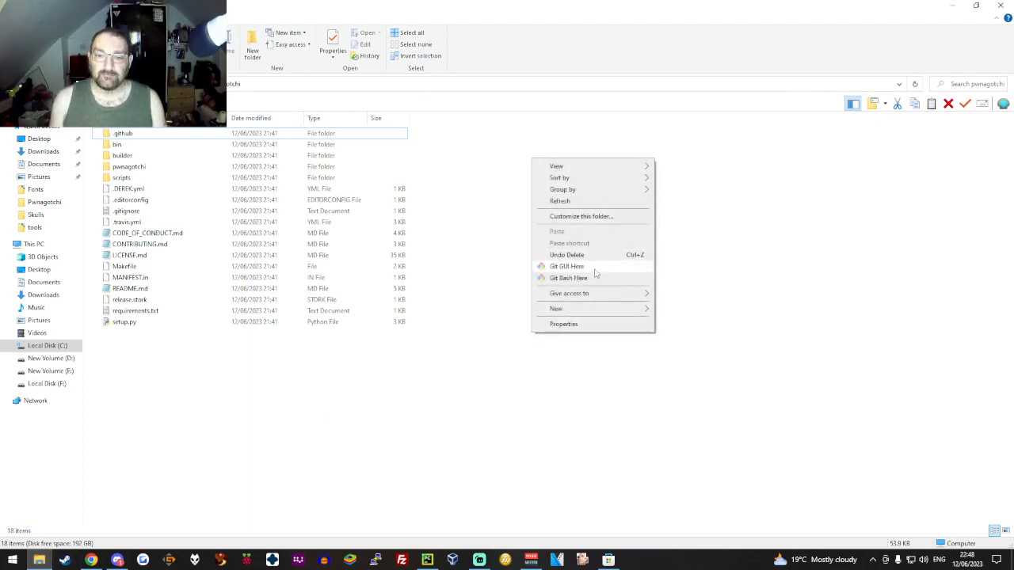
Open a PowerShell window from the pwnagotchi folder's context menu.
click(567, 265)
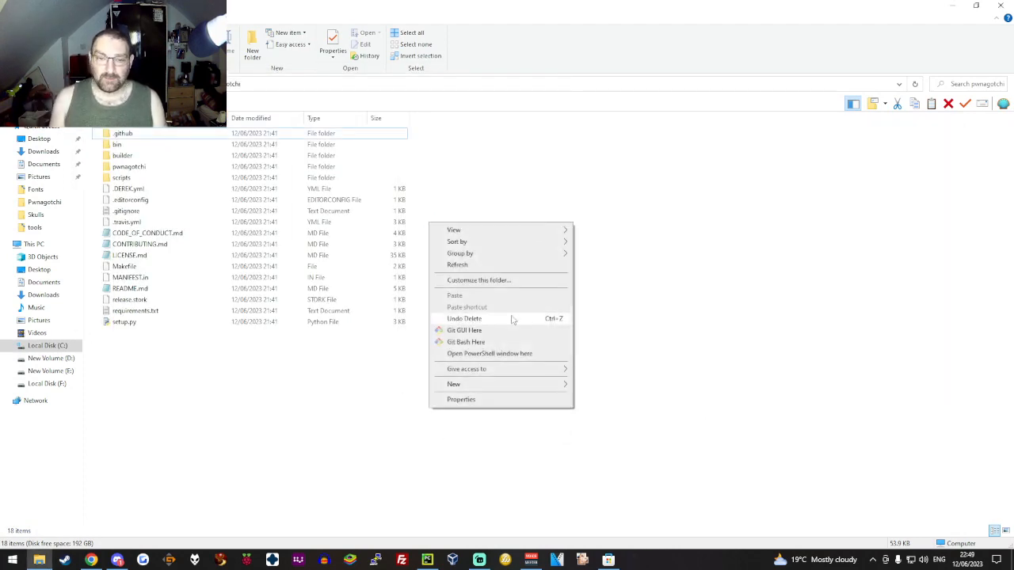
click(489, 353)
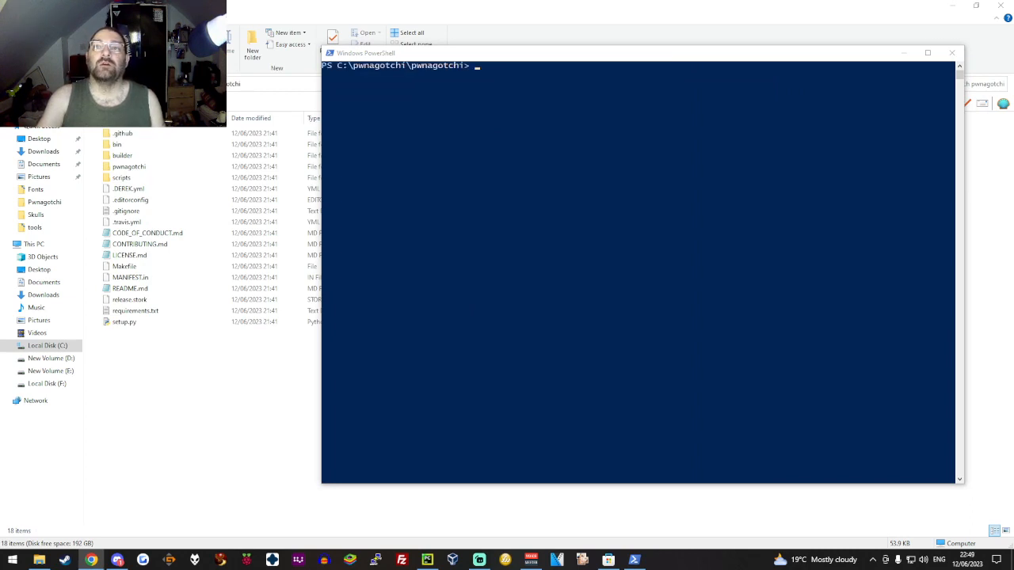
mouse_move(544, 73)
text(python --version)
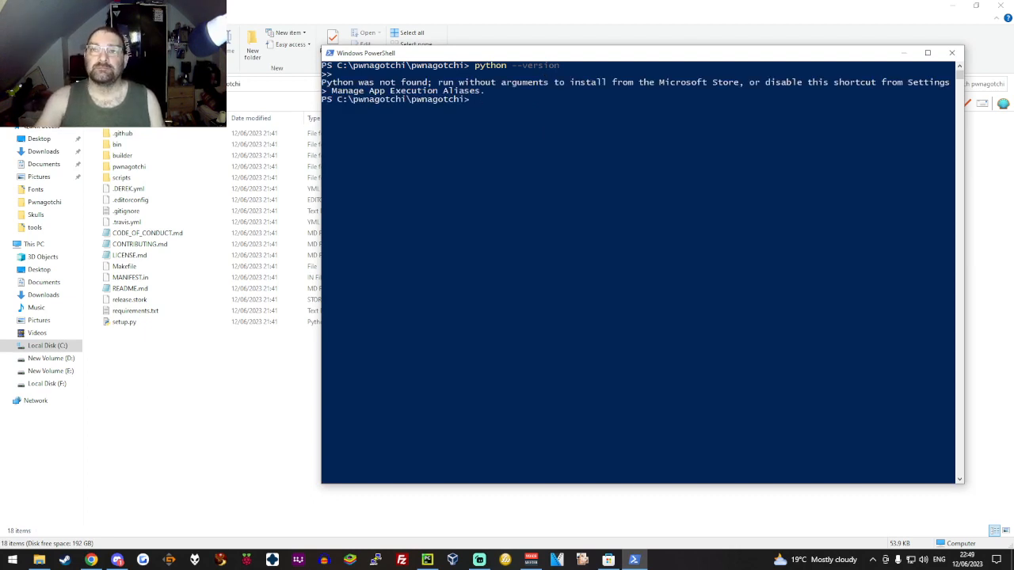
mouse_move(581, 100)
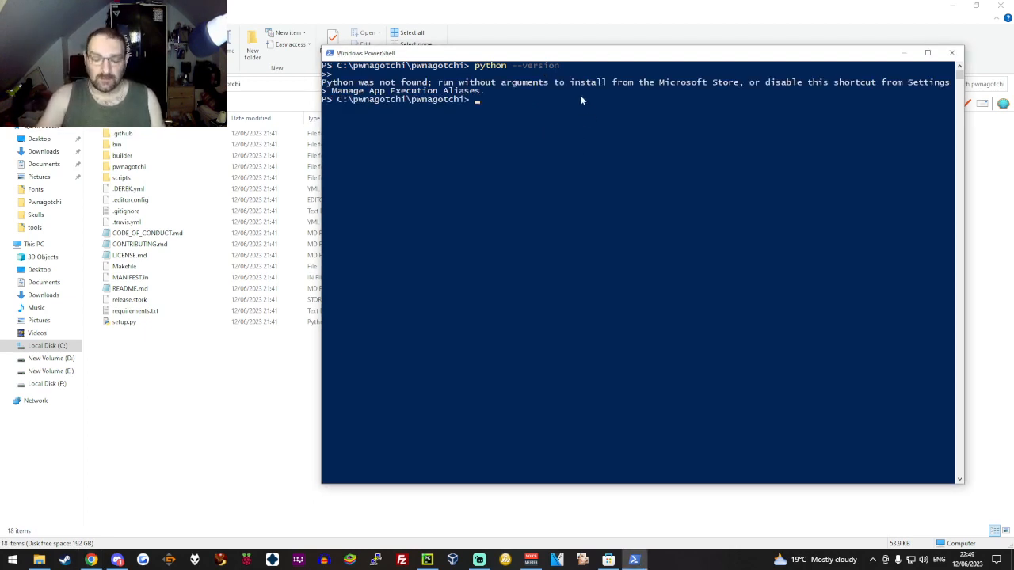
Enter a pip --version check in PowerShell after Python was reported missing.
text(pip --version)
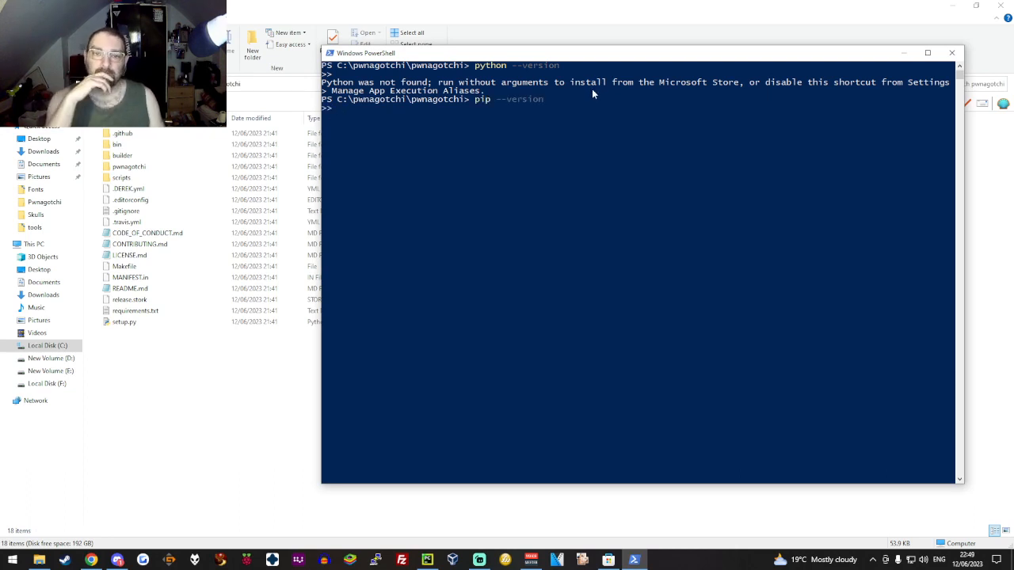
mouse_move(541, 93)
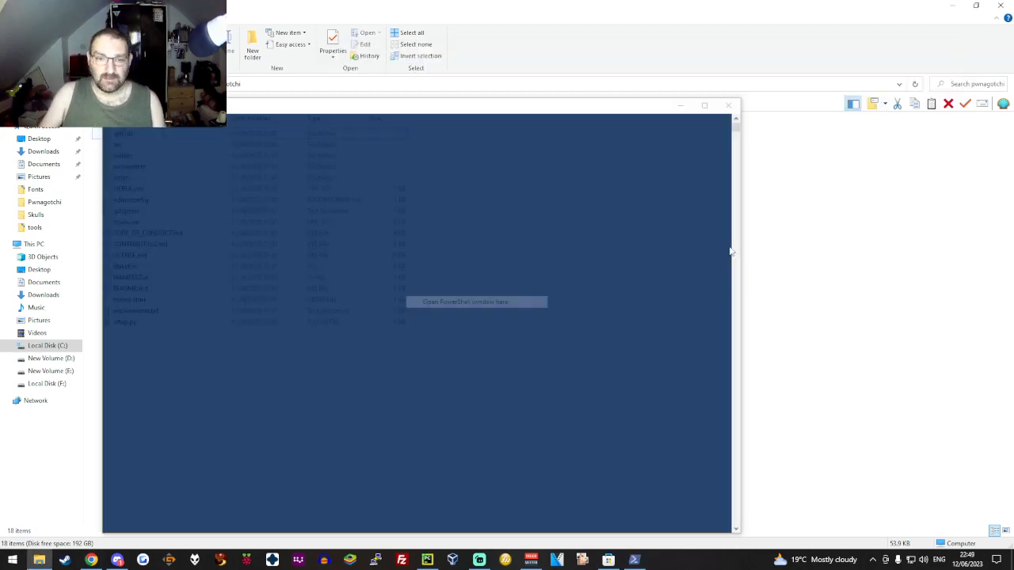
Focus the fresh PowerShell window opened from the pwnagotchi folder.
click(465, 302)
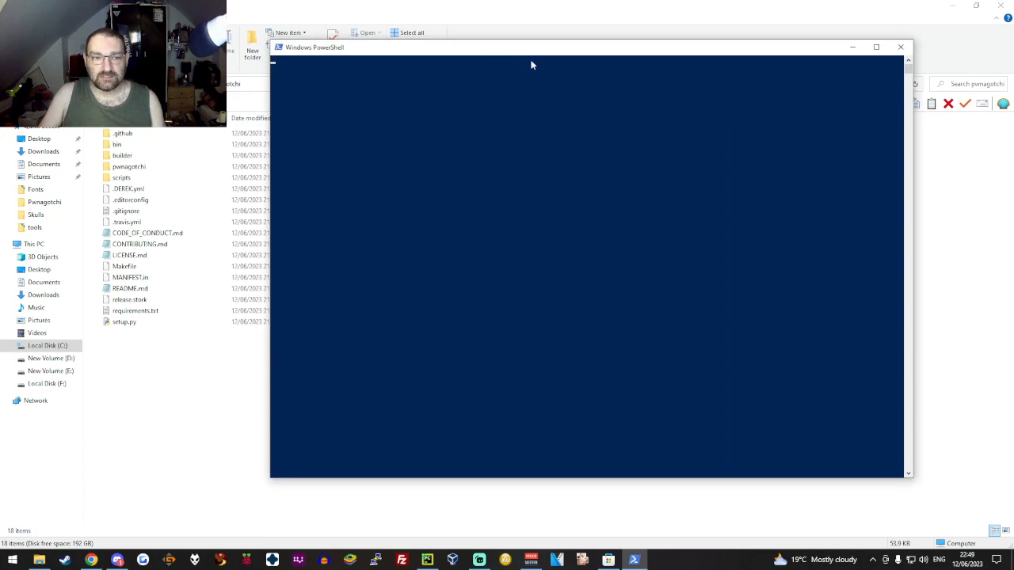
mouse_move(418, 162)
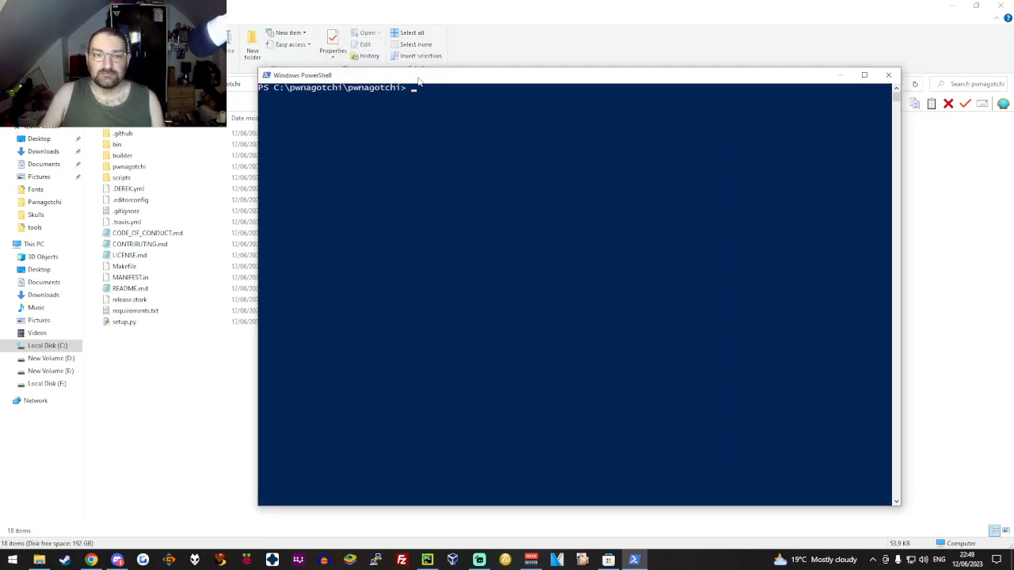
mouse_move(437, 94)
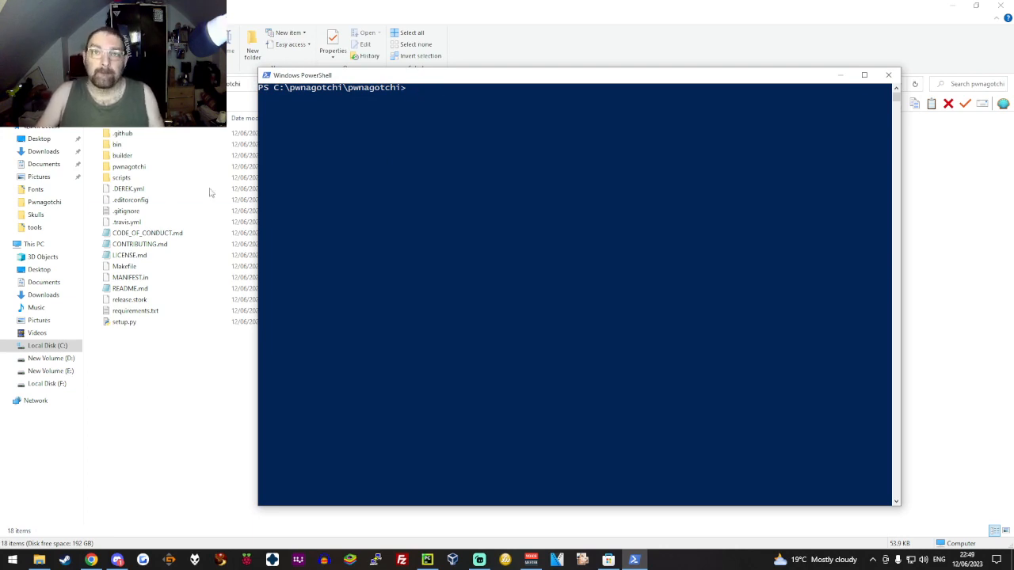
mouse_move(462, 156)
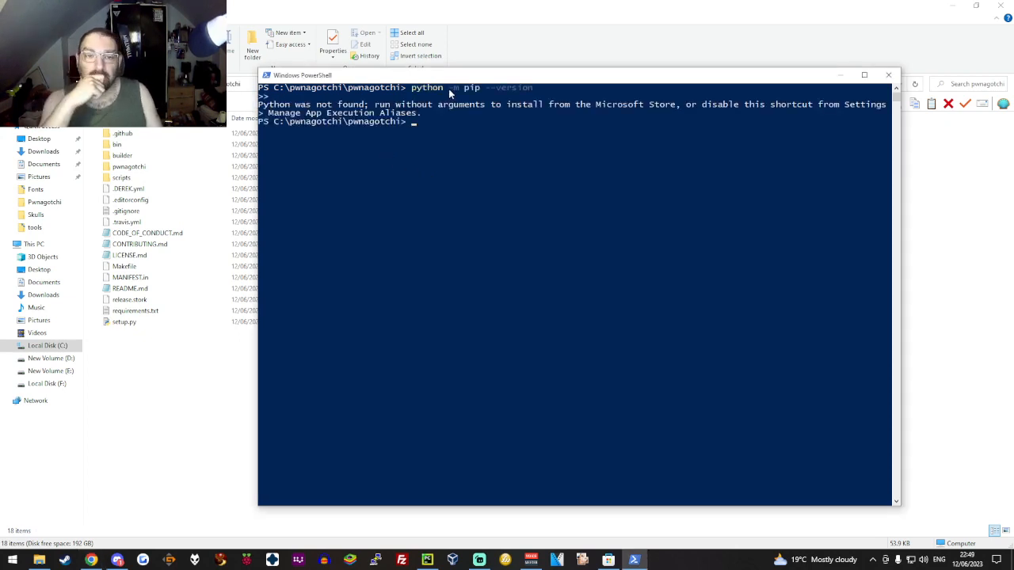
mouse_move(301, 336)
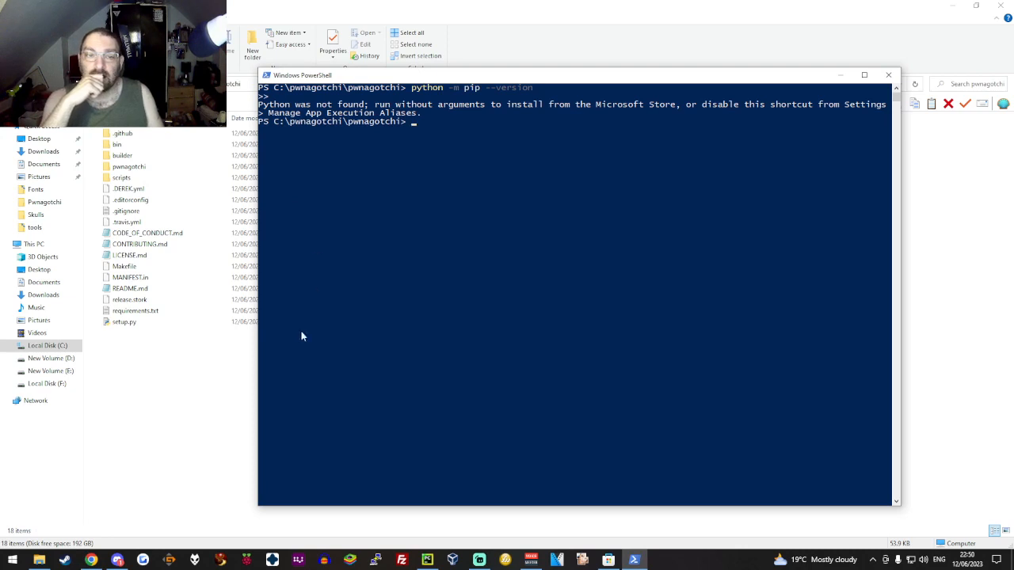
mouse_move(137, 387)
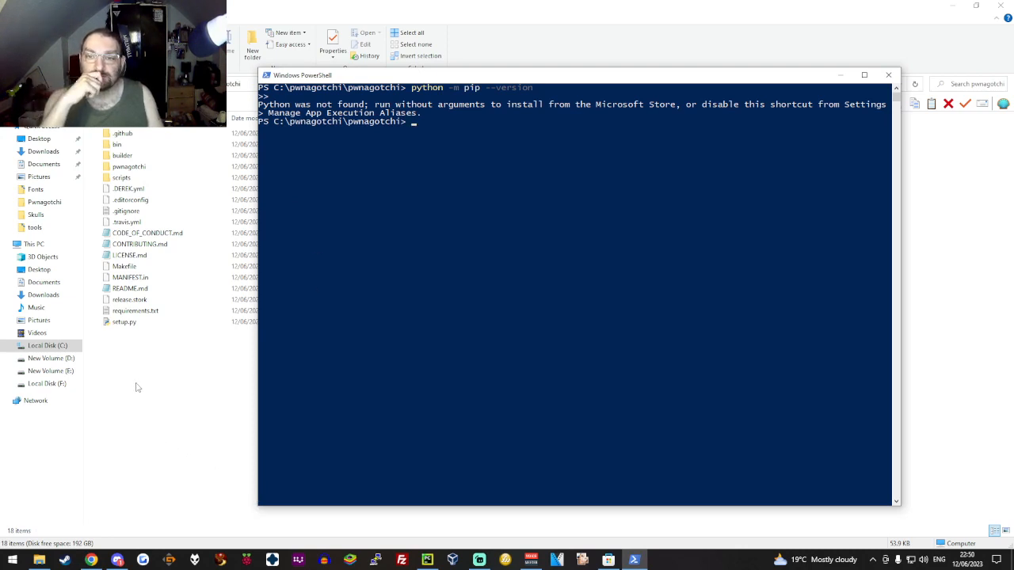
mouse_move(650, 104)
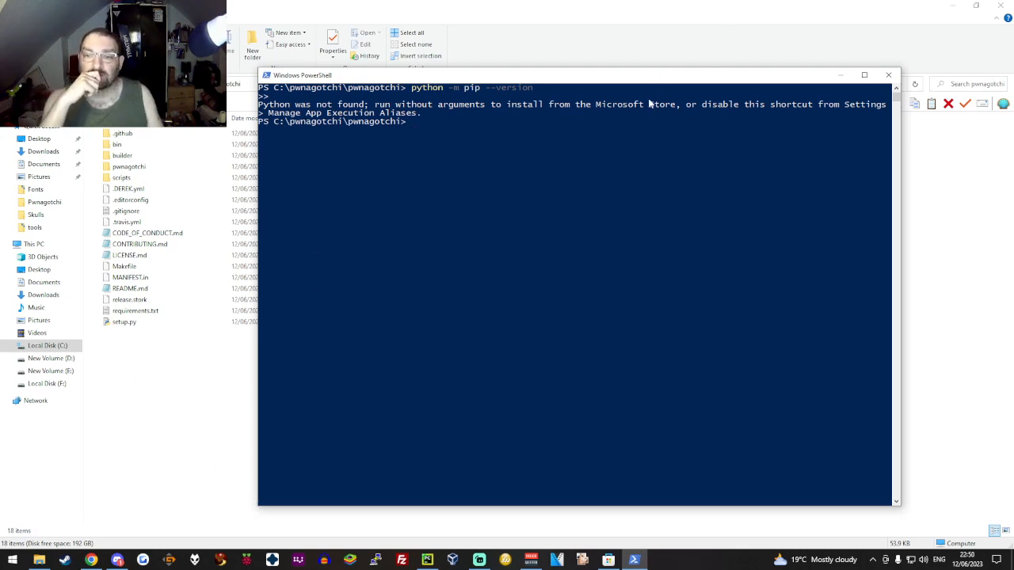
mouse_move(435, 190)
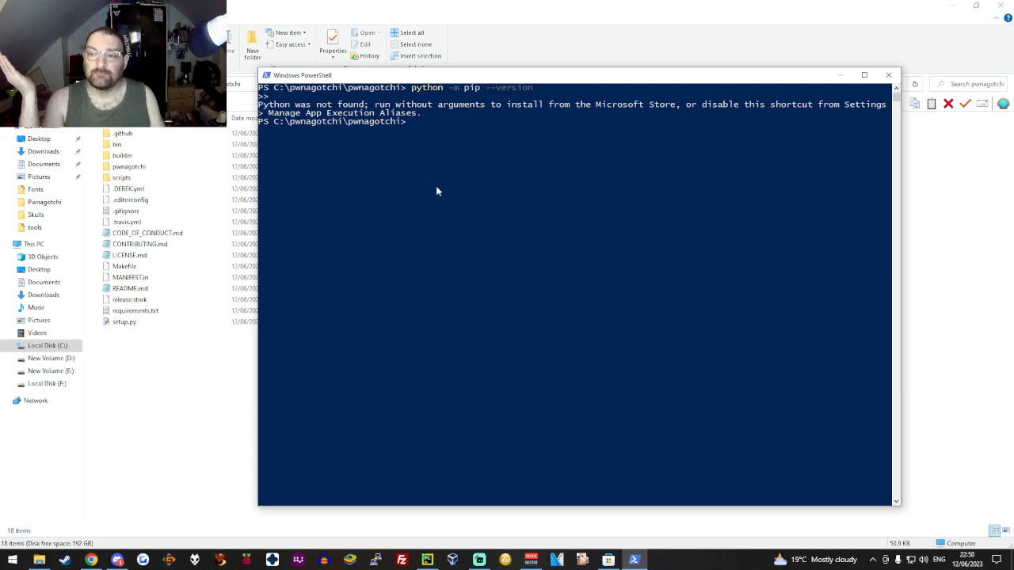
mouse_move(427, 181)
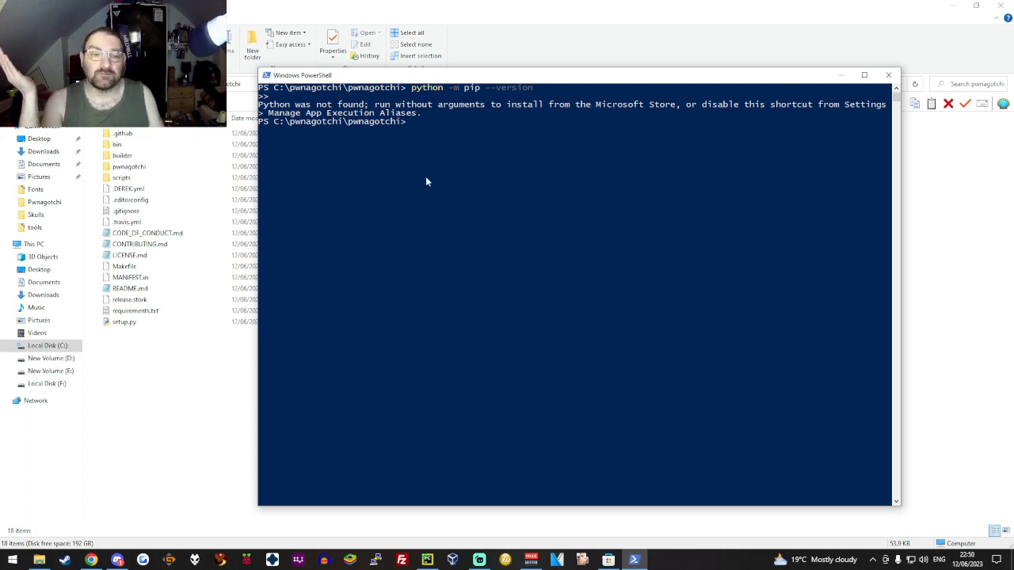
mouse_move(441, 125)
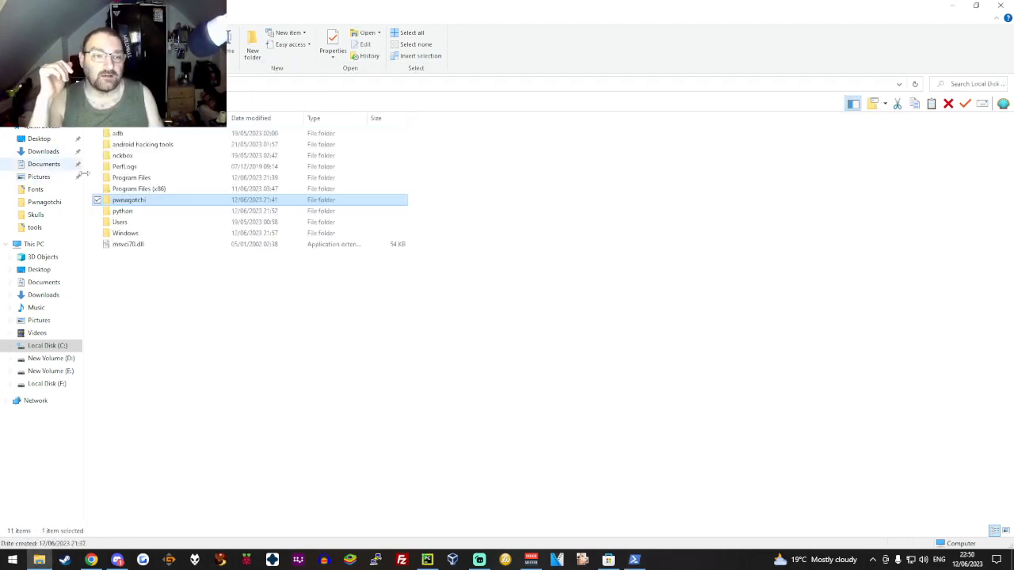
Return File Explorer to the Local Disk (C:) root listing pwnagotchi and python.
double_click(122, 211)
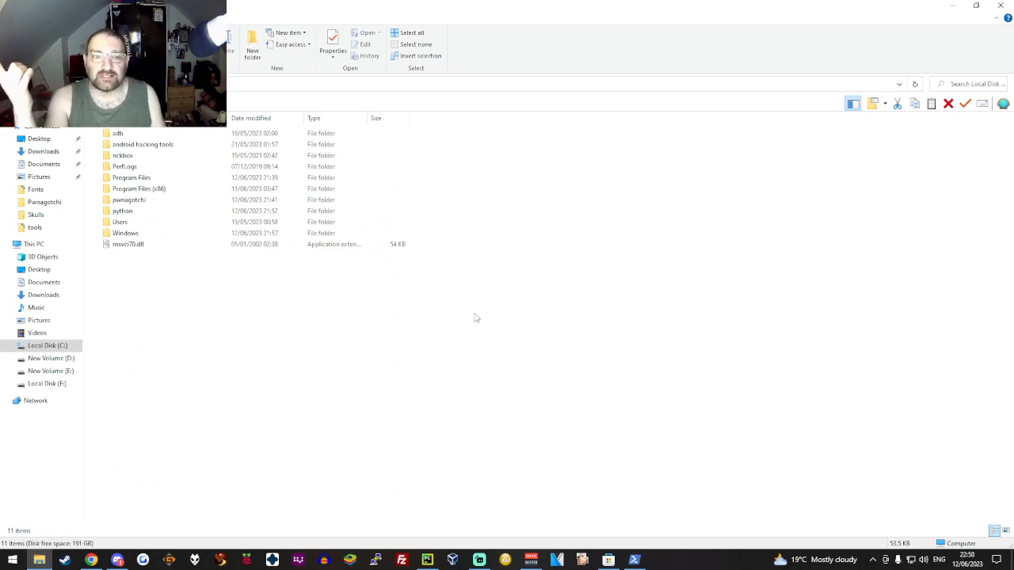
mouse_move(489, 343)
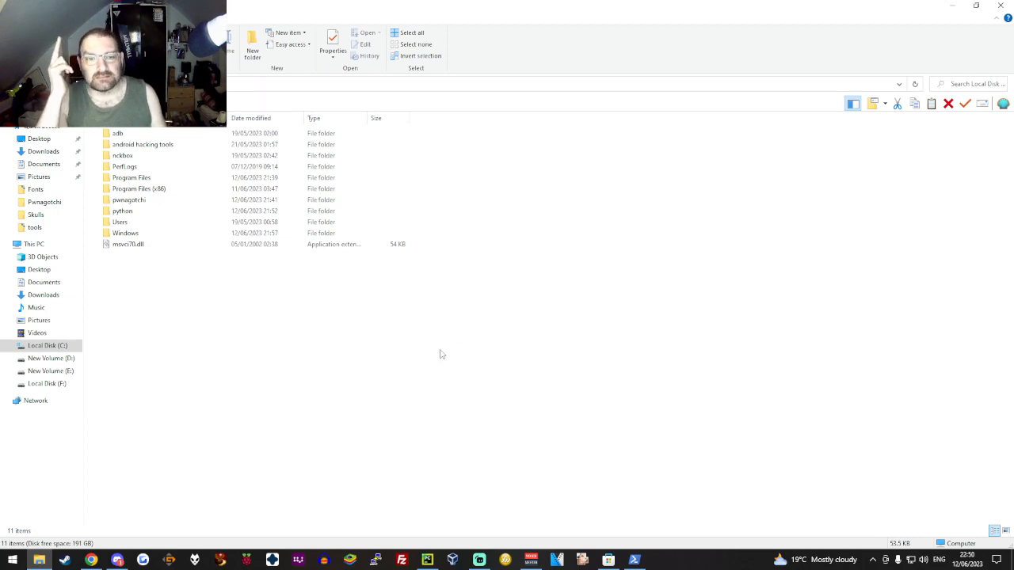
mouse_move(372, 300)
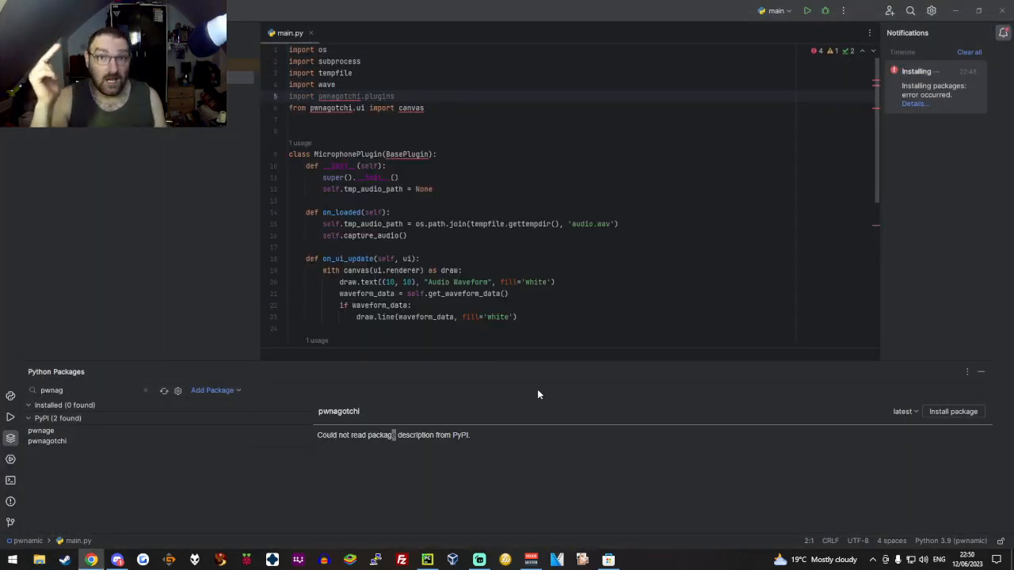
mouse_move(186, 307)
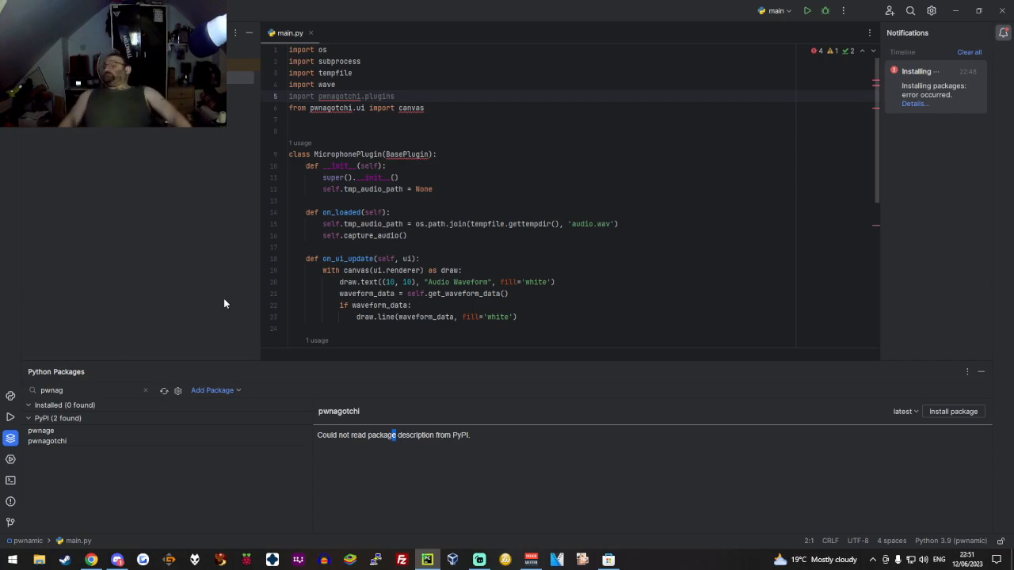
mouse_move(170, 300)
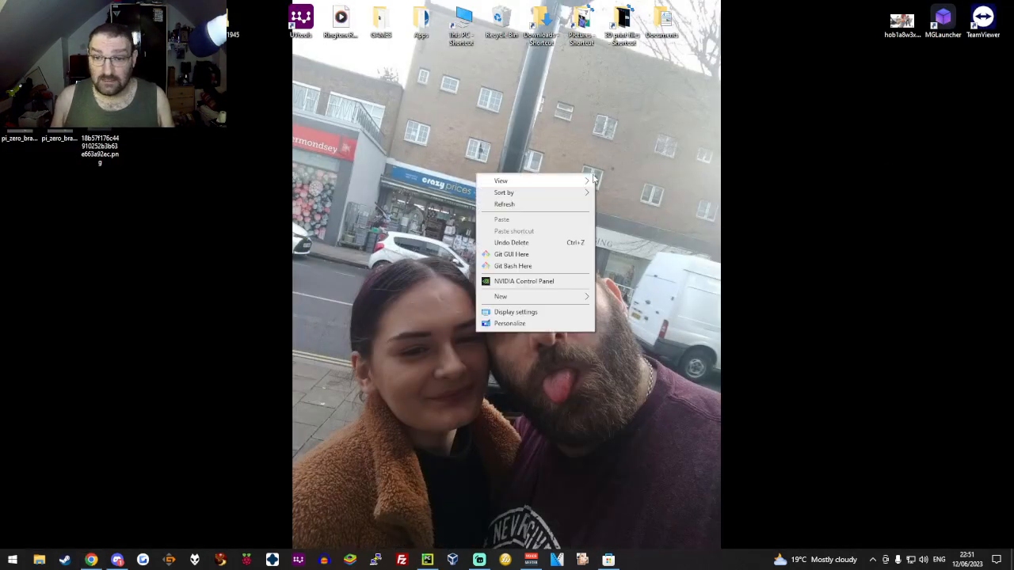
Browse the 3D image, 3D settings and PhysX pages showing the RTX 3060, then close.
click(499, 281)
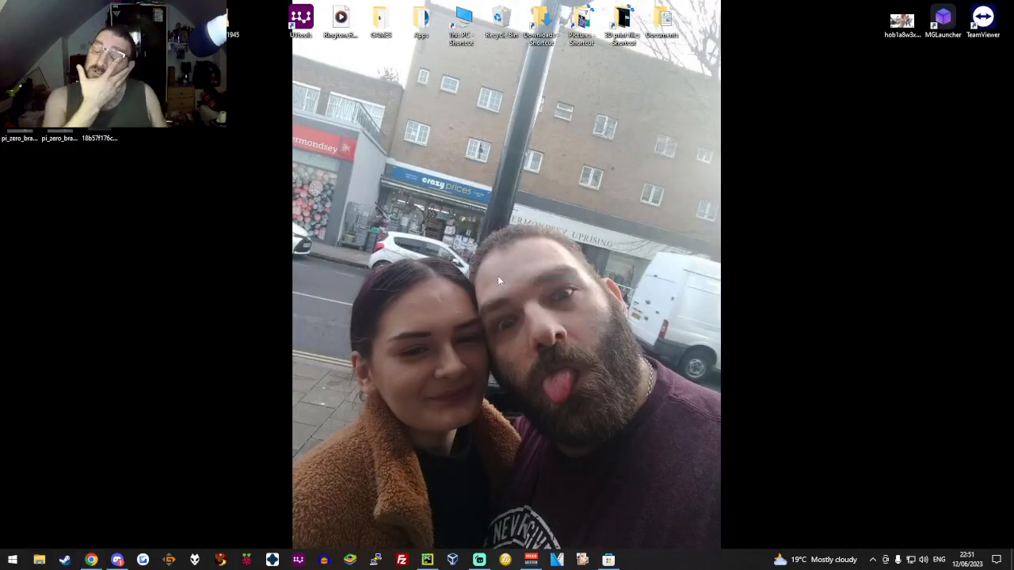
mouse_move(545, 297)
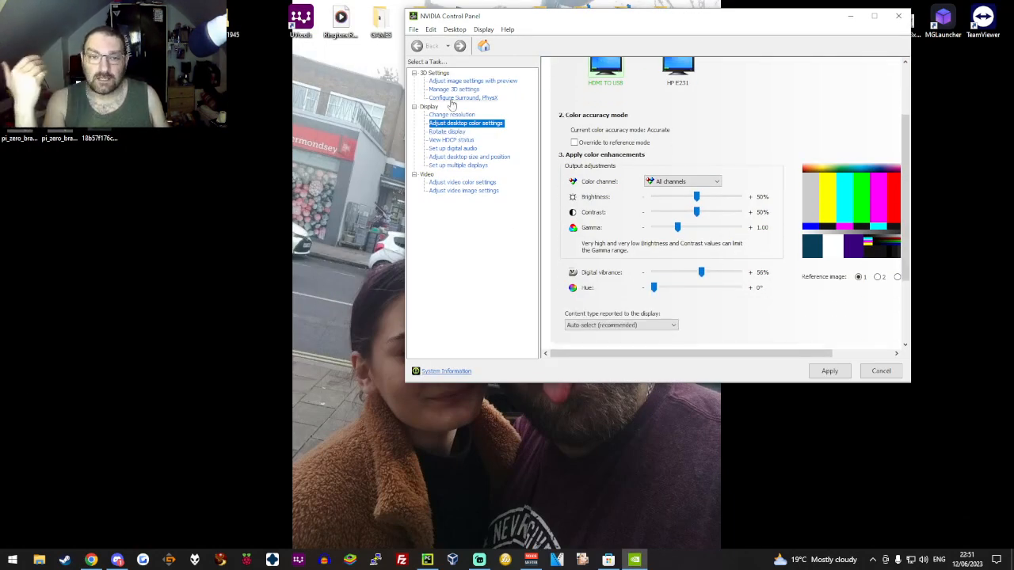
click(473, 81)
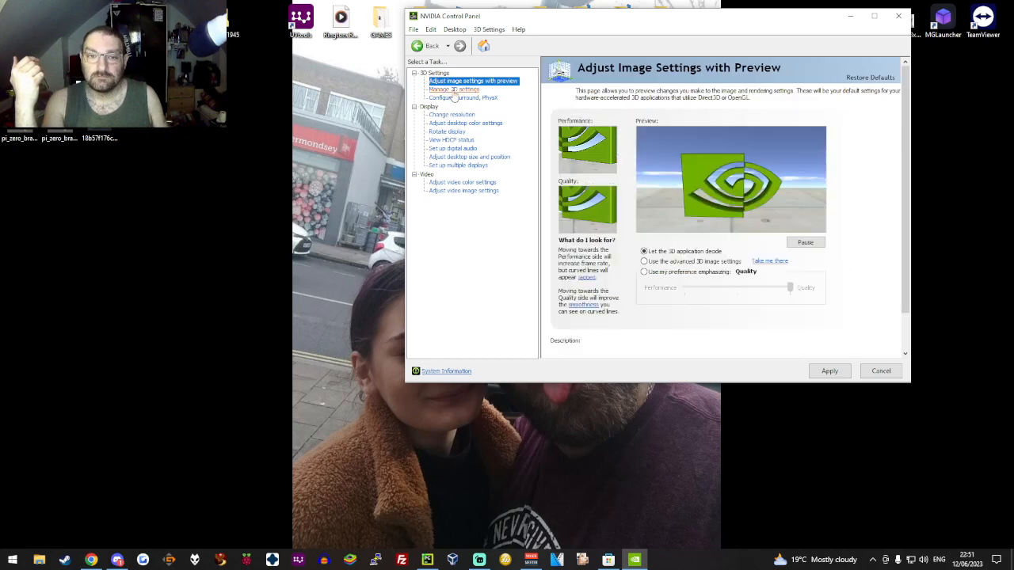
click(454, 89)
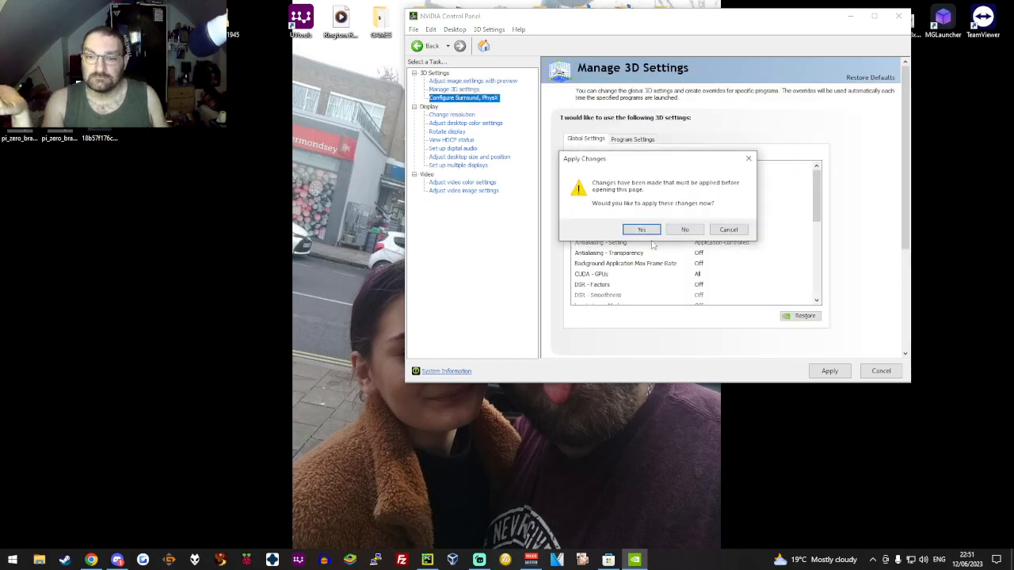
click(640, 229)
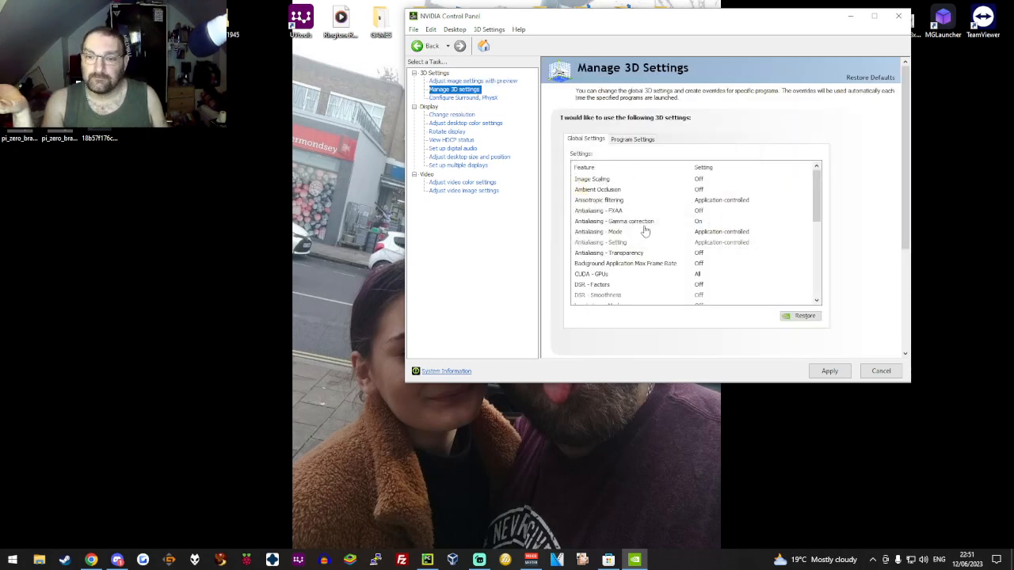
click(463, 97)
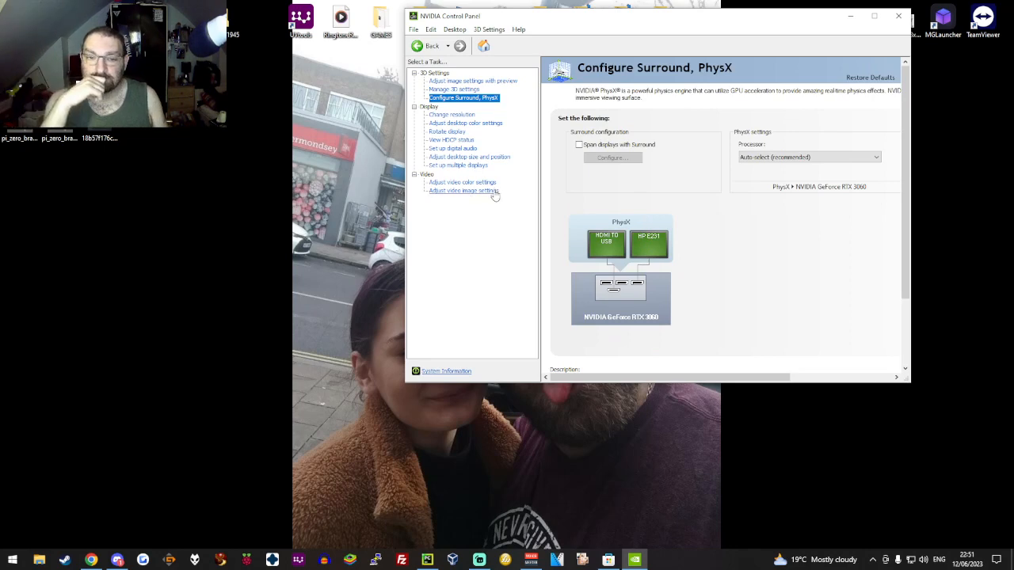
click(899, 15)
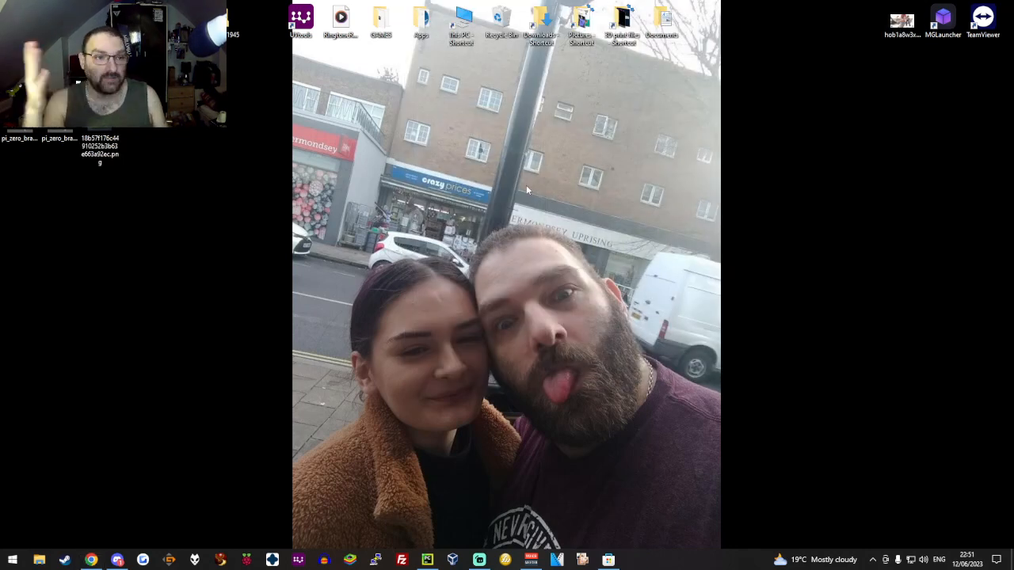
mouse_move(309, 194)
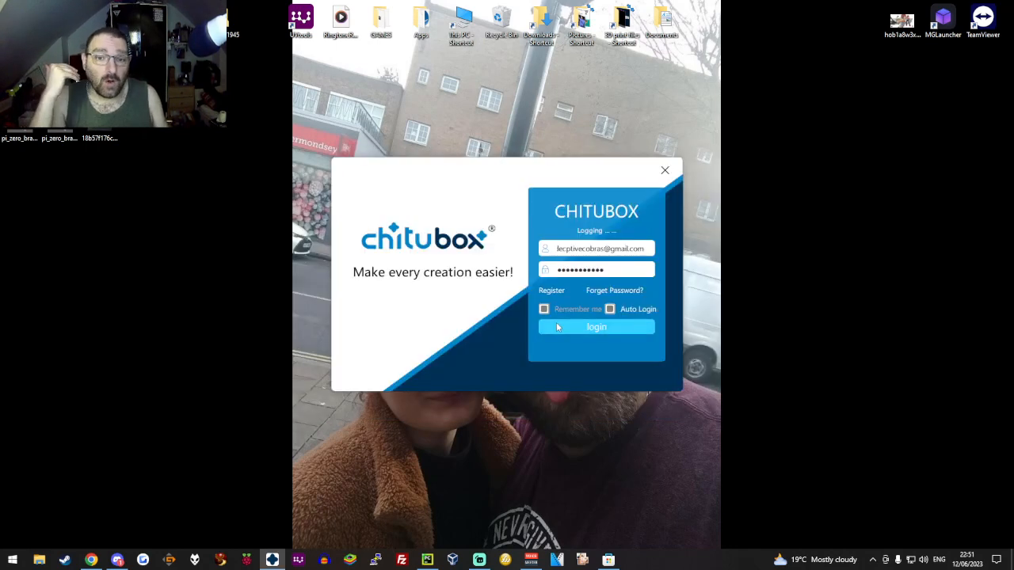
Log in, orbit the sliced model's 3D preview, then close CHITUBOX Pro.
click(596, 326)
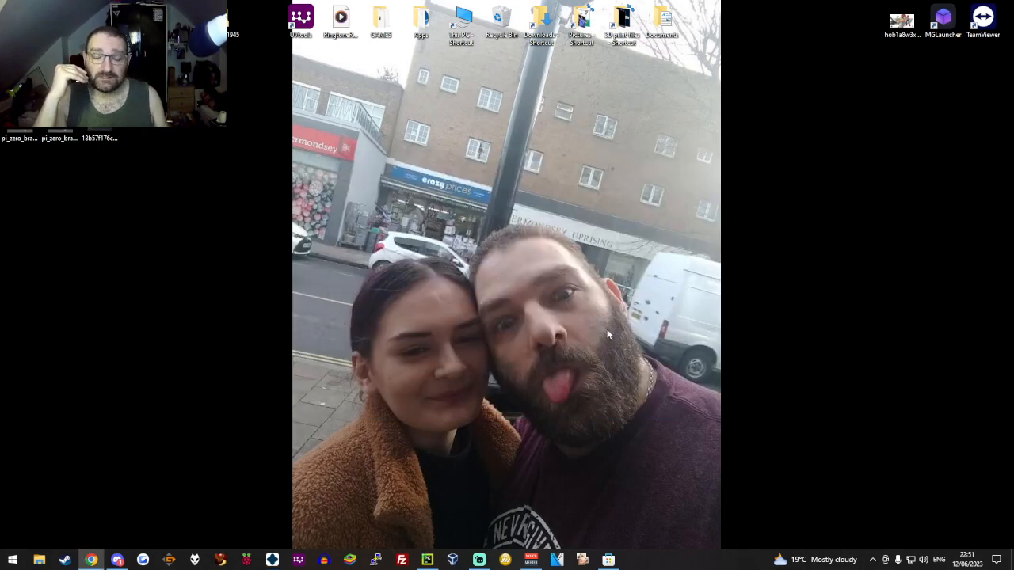
mouse_move(614, 336)
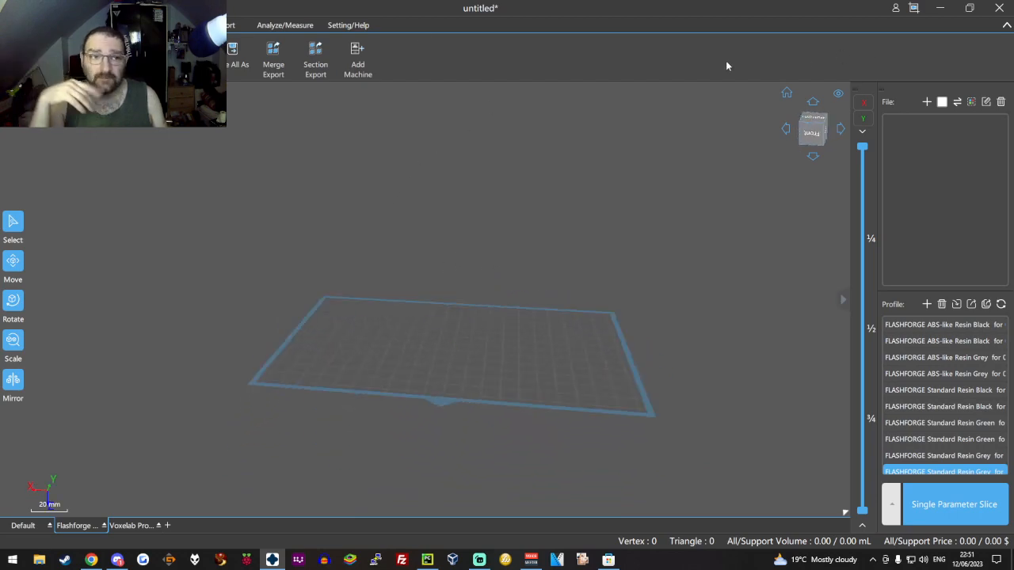
mouse_move(609, 19)
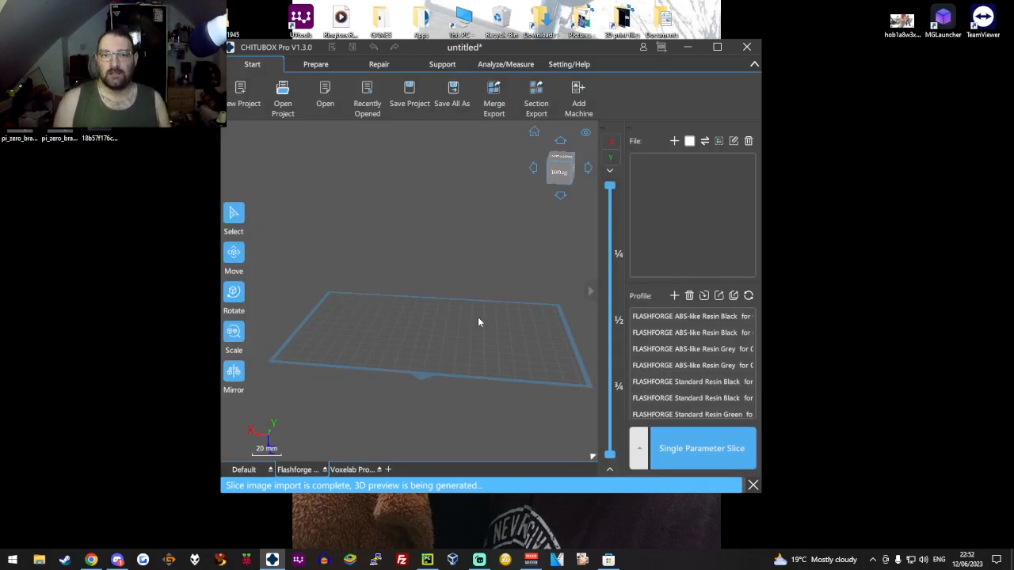
click(701, 448)
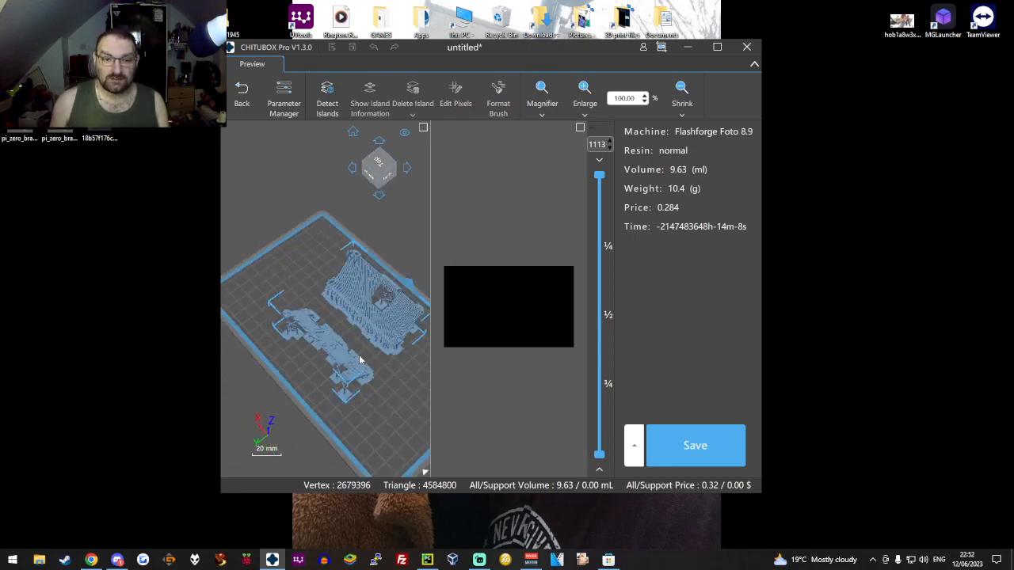
drag(359, 360, 349, 372)
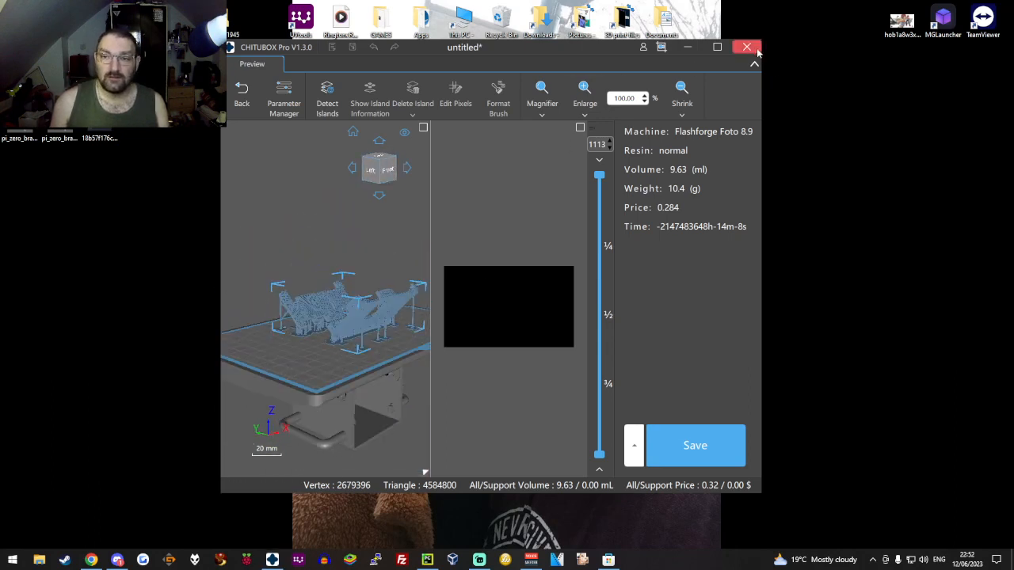
click(746, 46)
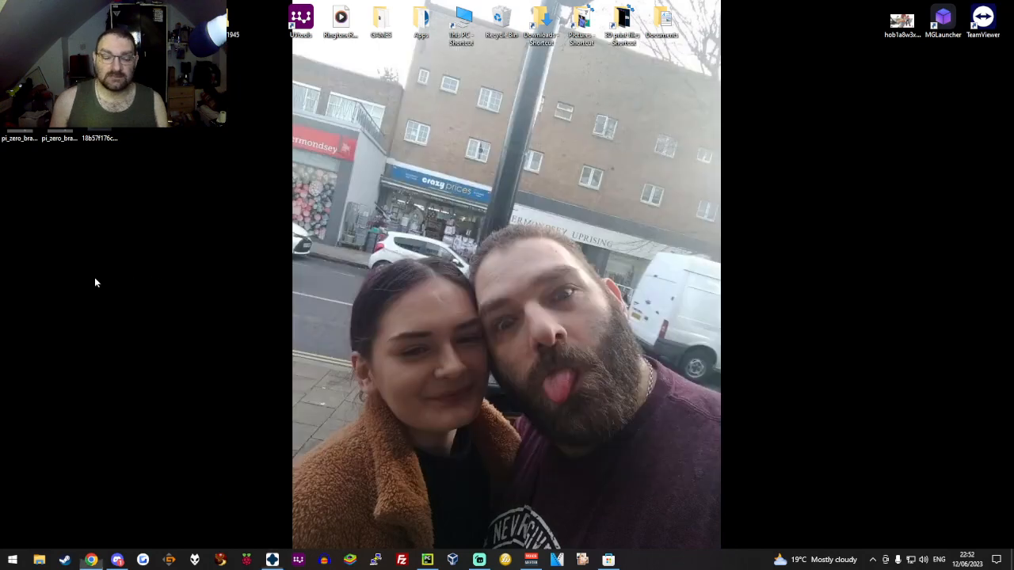
Search Start for 'windows update' and open View installed updates.
click(10, 560)
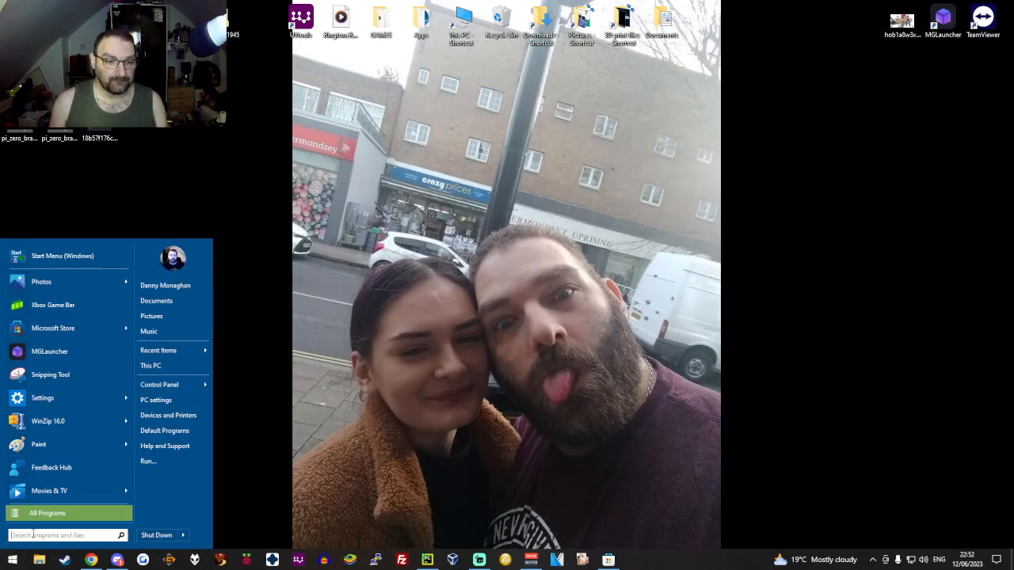
text(win)
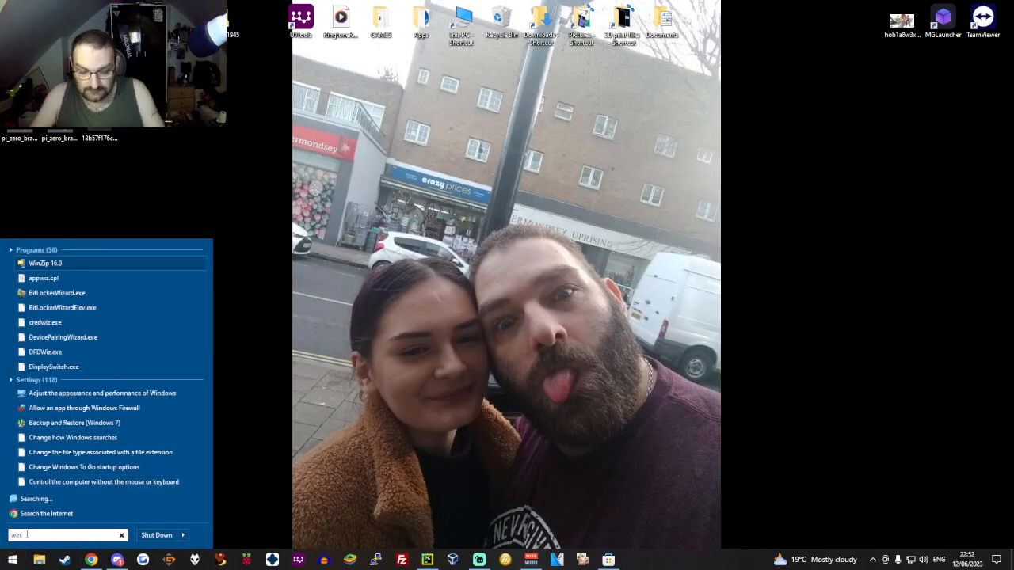
text(windowsu p)
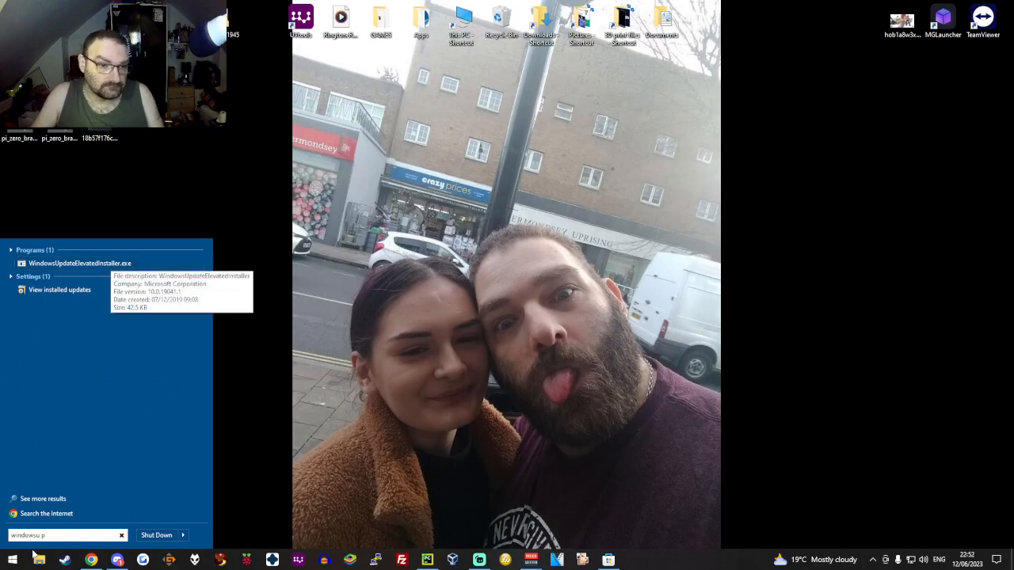
click(59, 290)
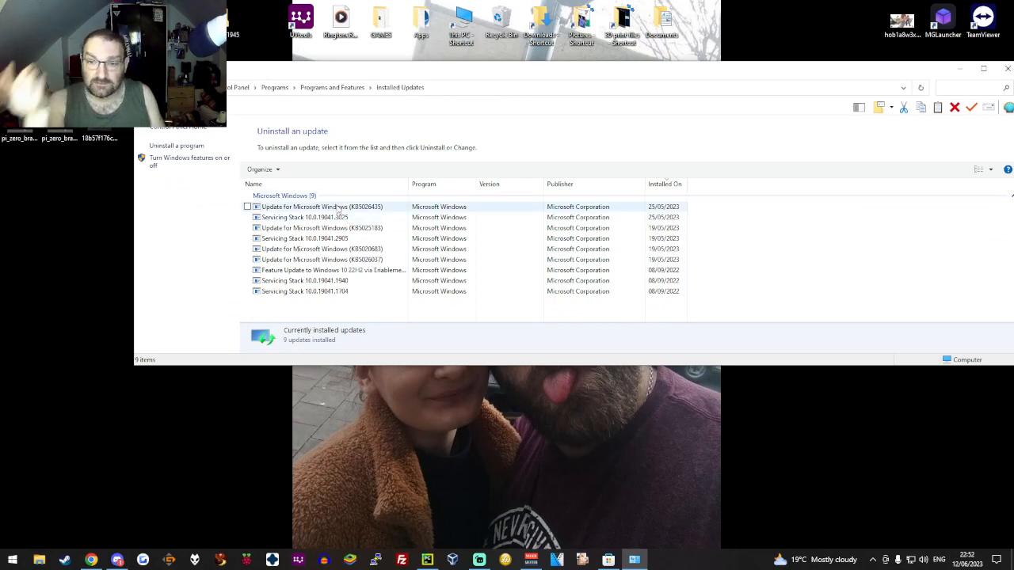
click(321, 207)
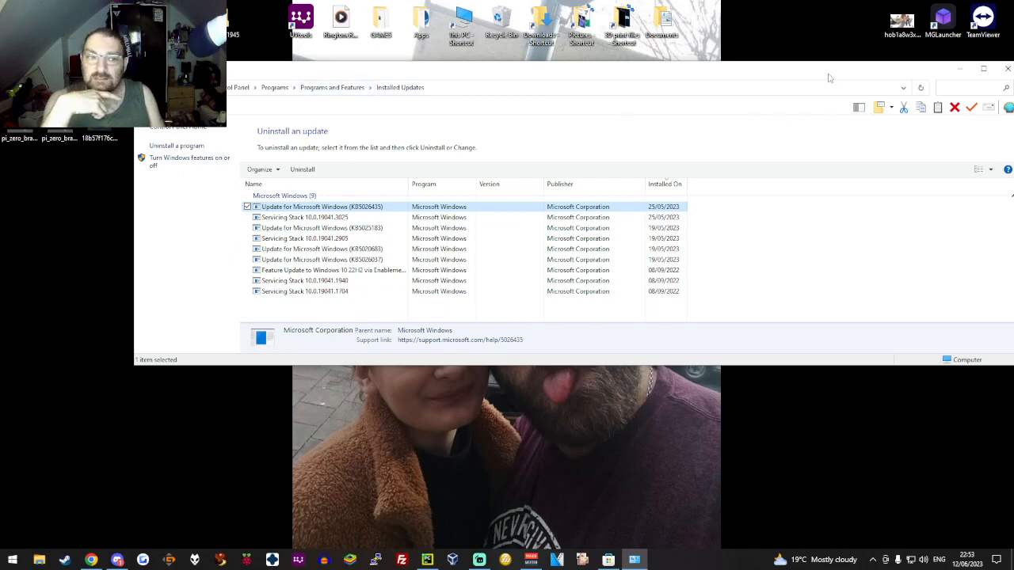
click(1007, 68)
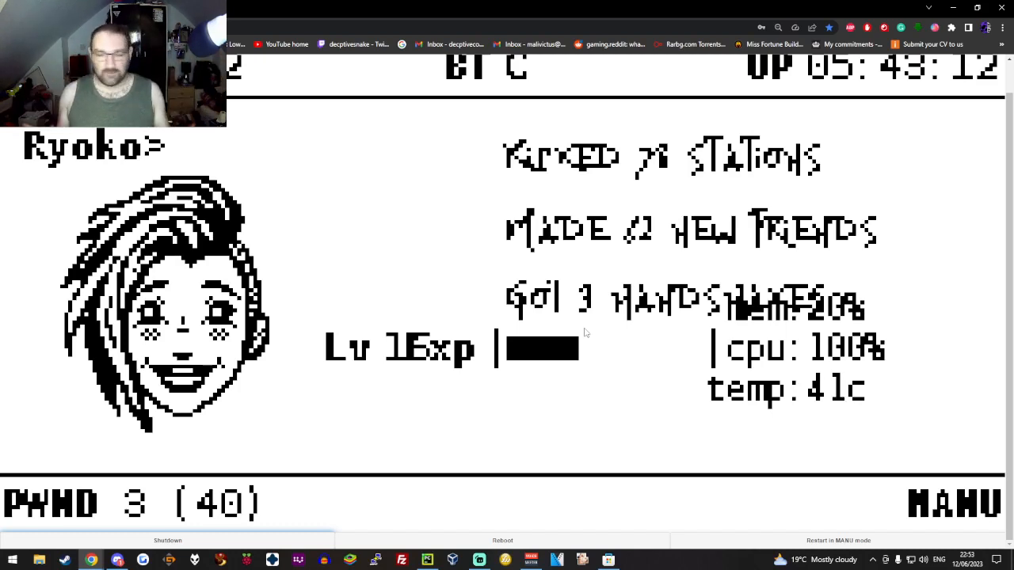
Reveal the Pwnagotchi web UI navigation bar and open the Plugins page.
click(926, 63)
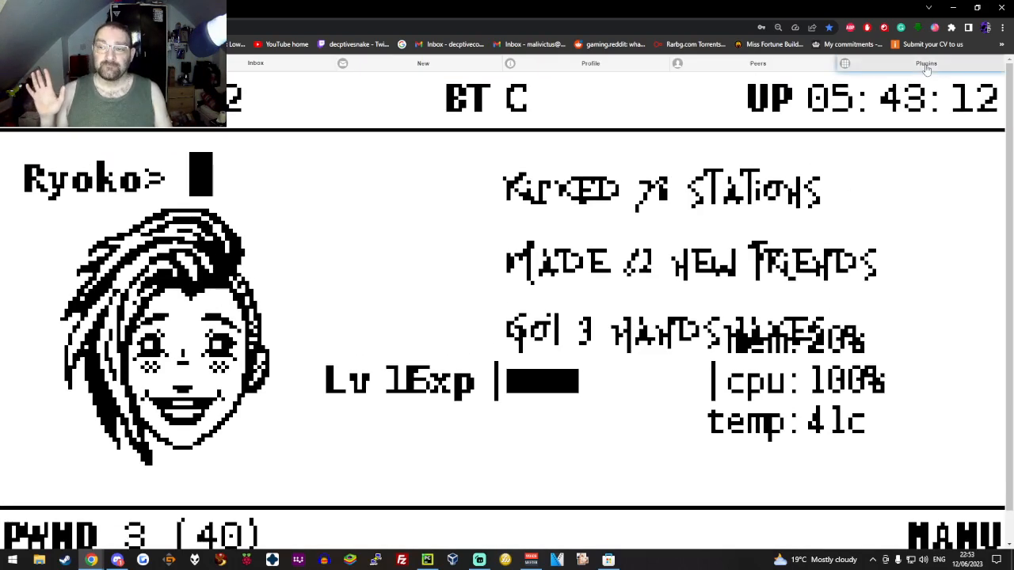
click(926, 63)
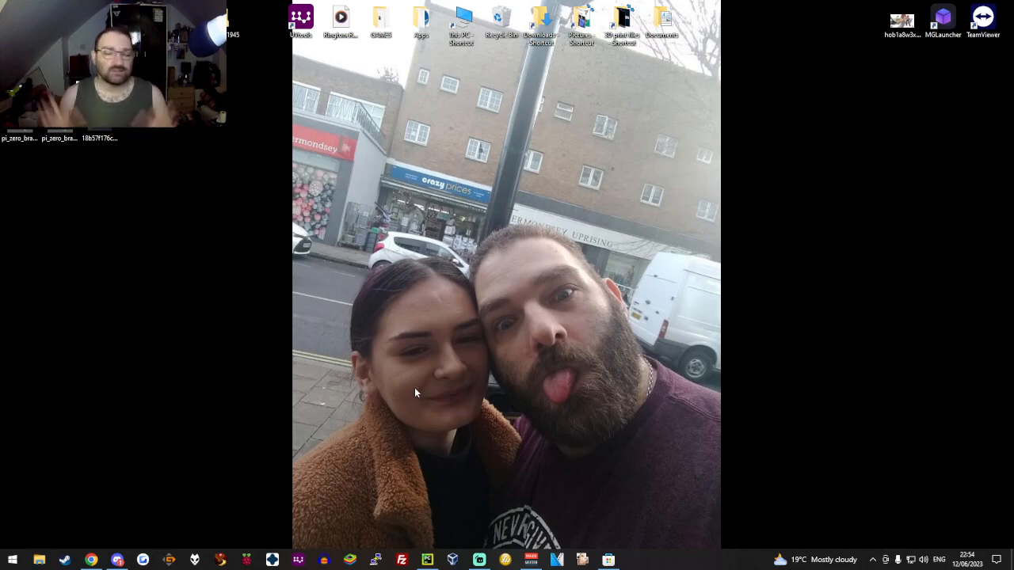
mouse_move(427, 322)
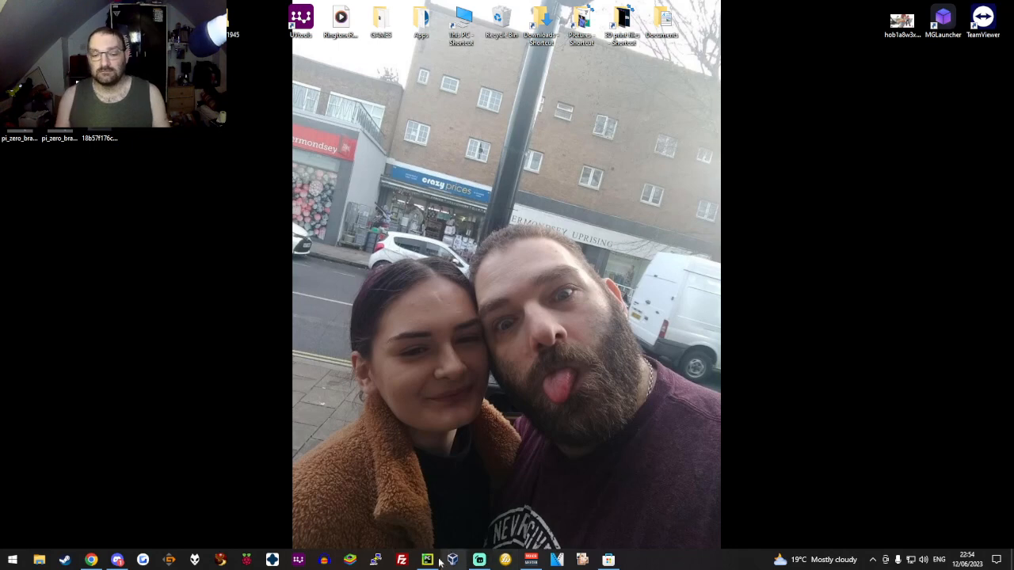
mouse_move(427, 560)
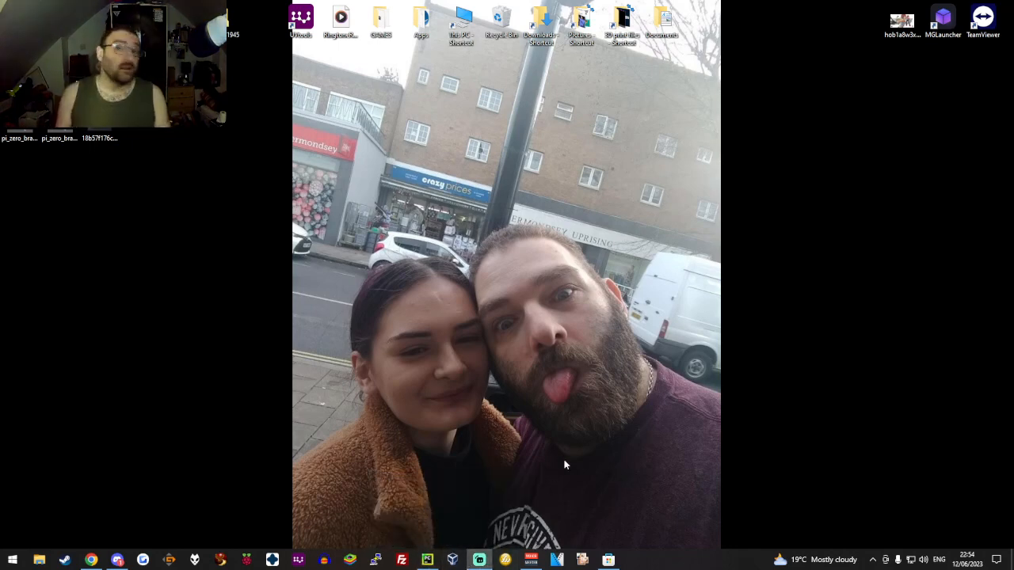
mouse_move(757, 185)
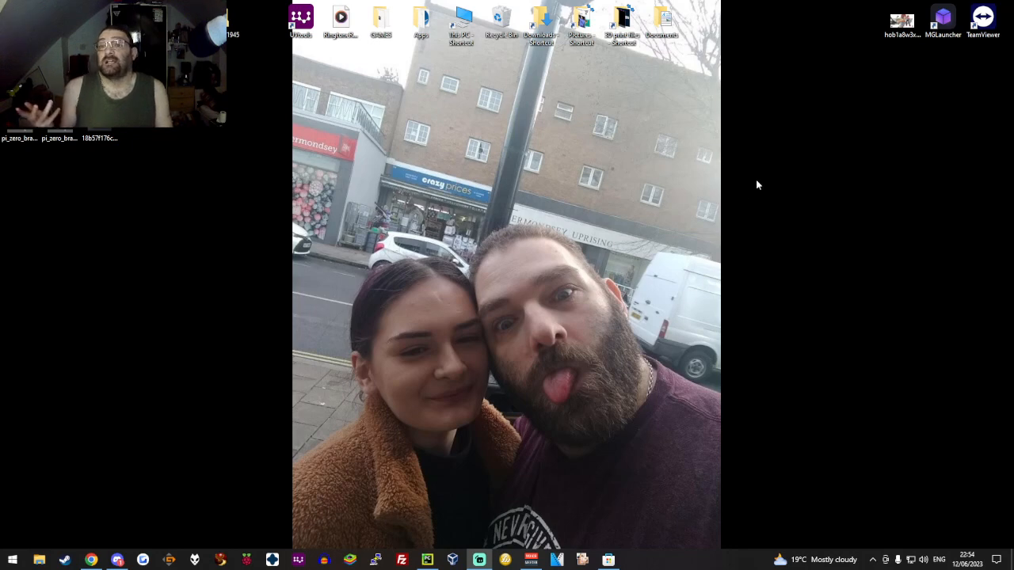